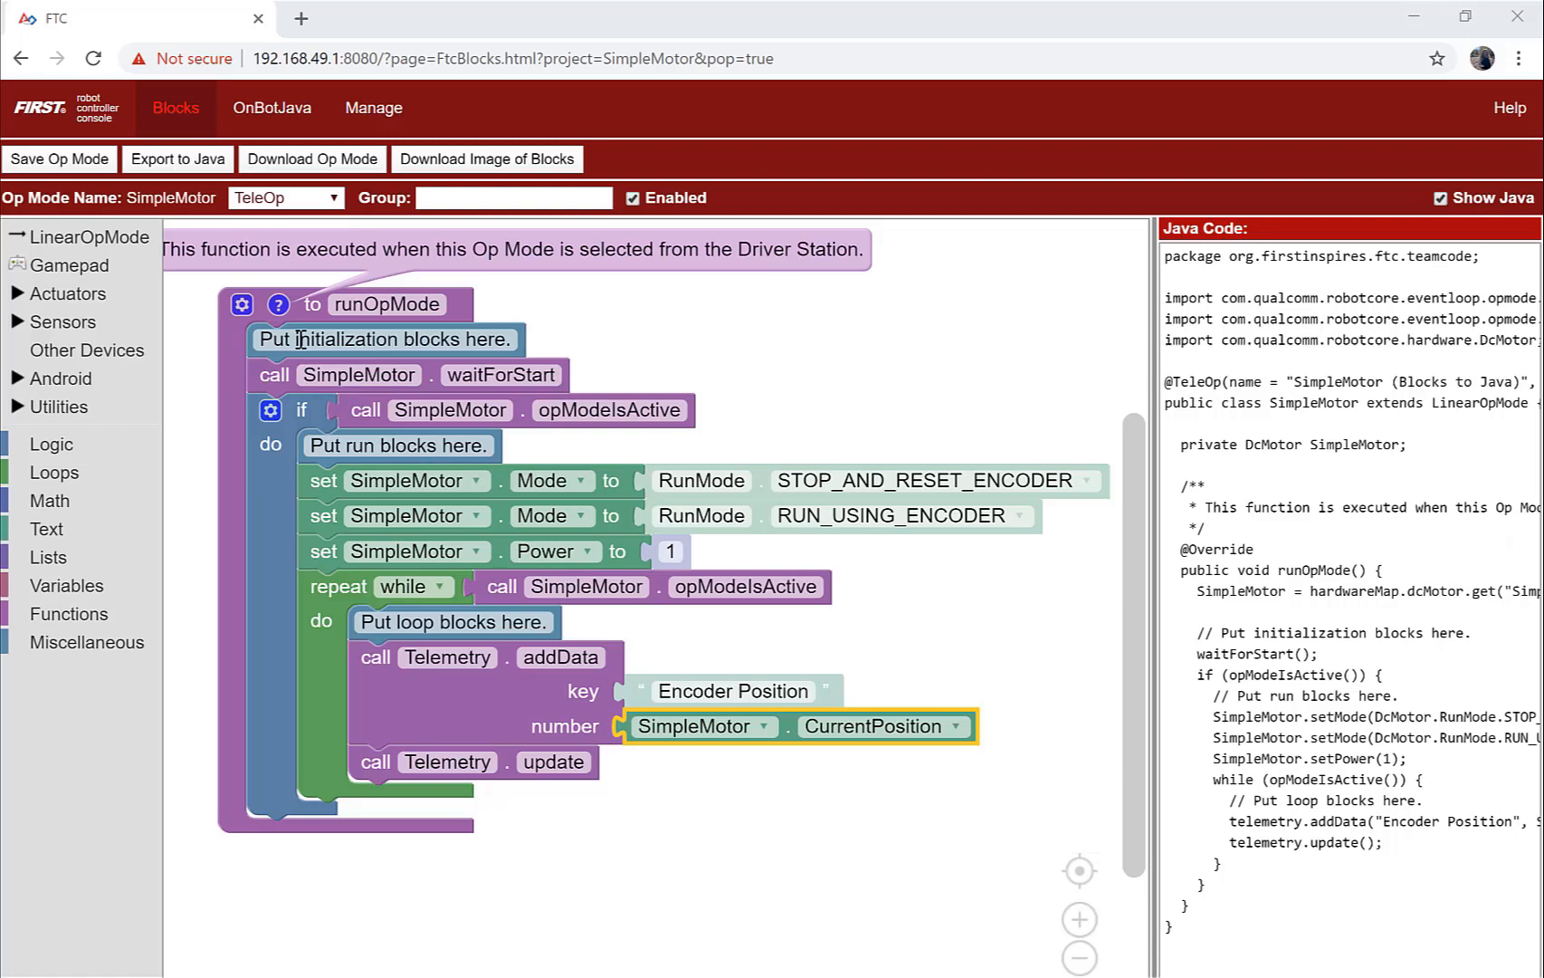
{"action": "mouse_move", "coordinate": [338, 419]}
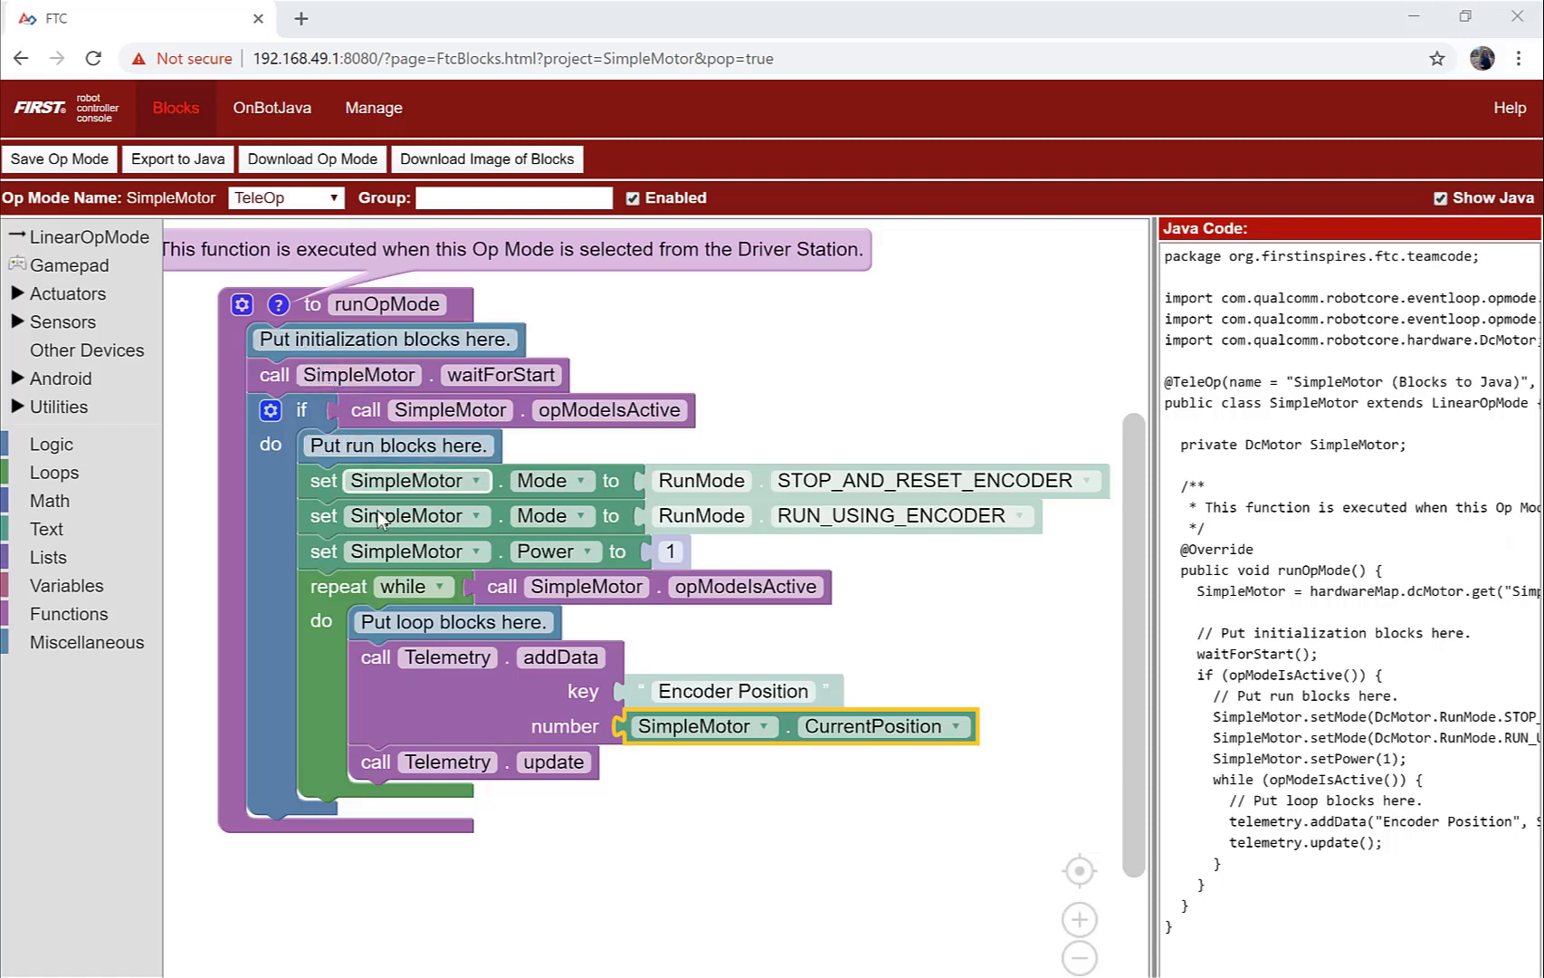
{"action": "mouse_move", "coordinate": [431, 632]}
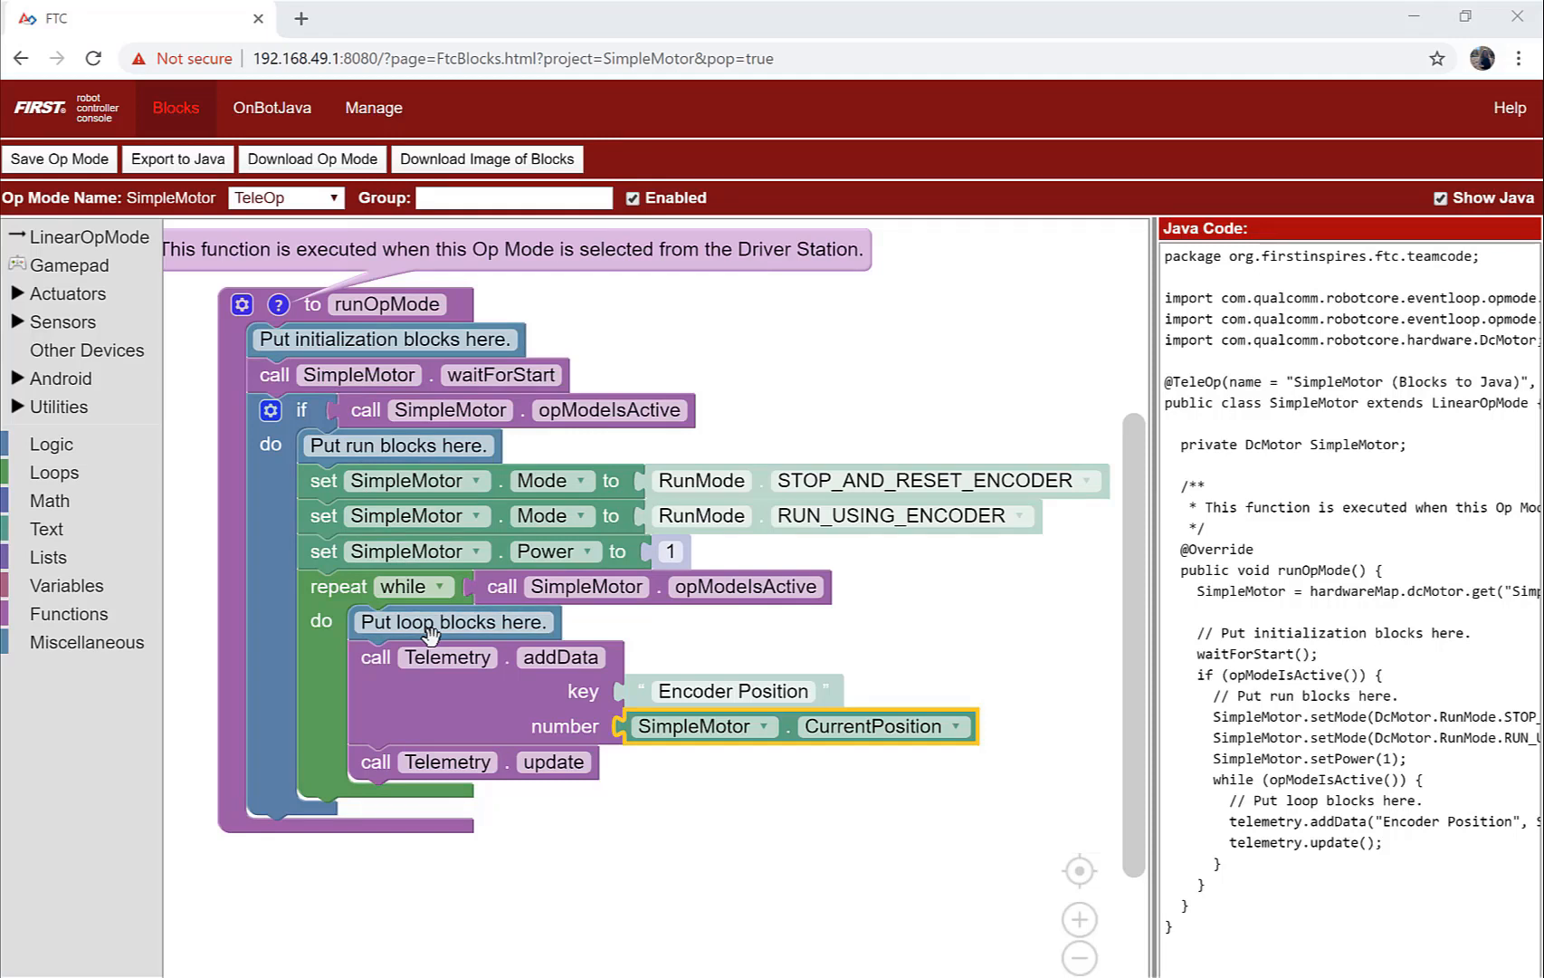
{"action": "mouse_move", "coordinate": [429, 627]}
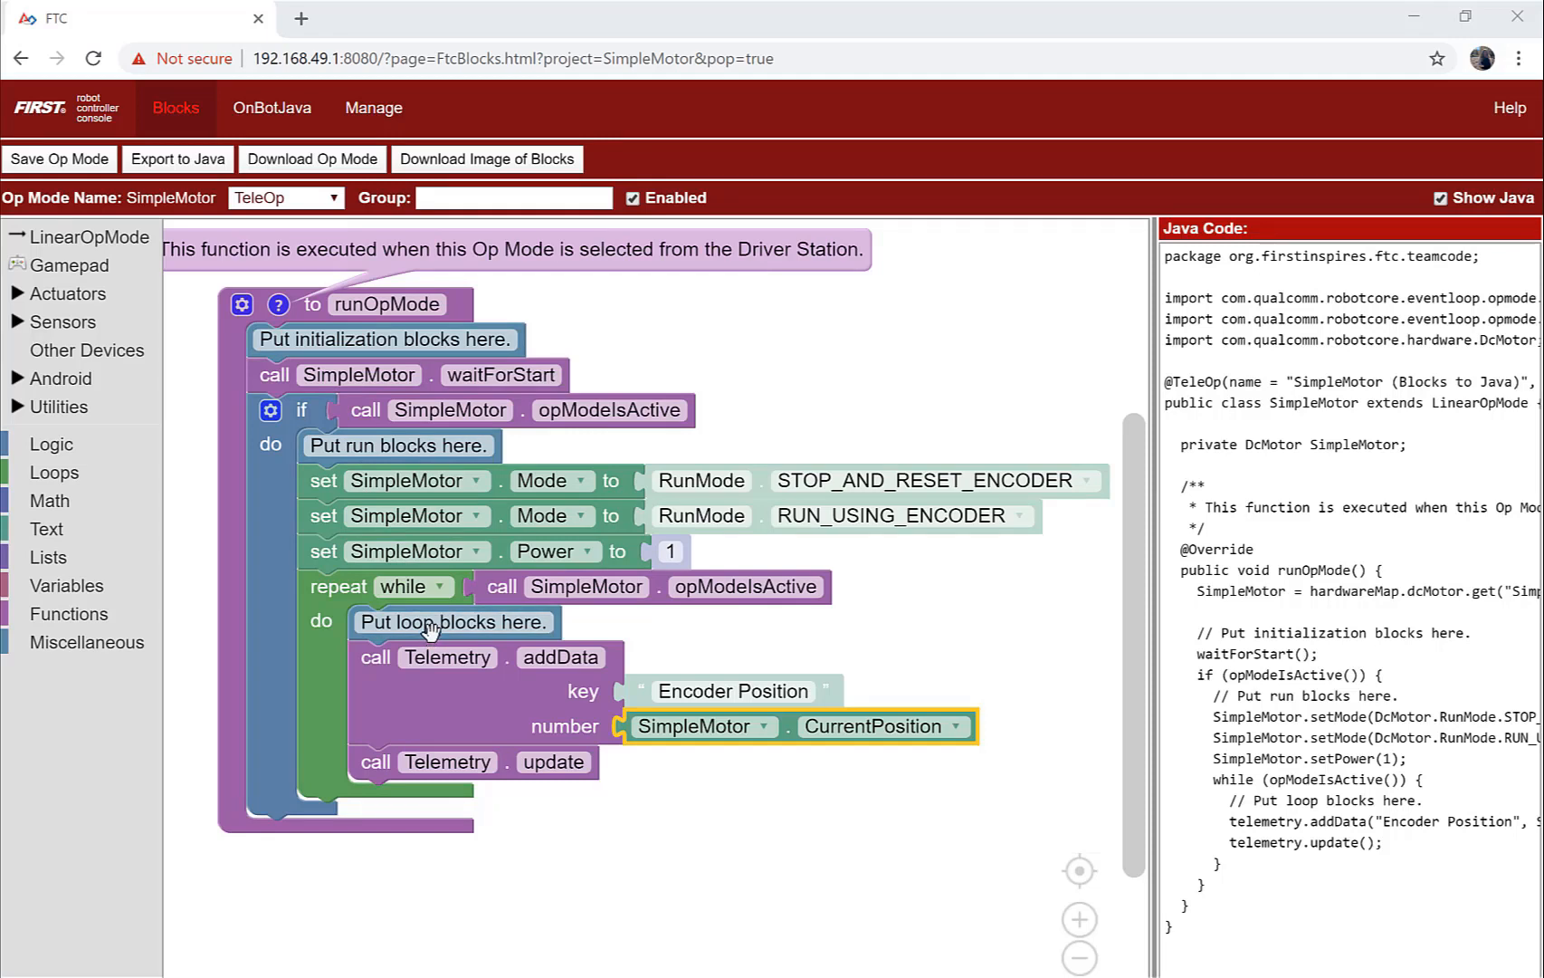
- Return from the finished SimpleMotor editor to the Blocks op mode list
{"action": "left_click", "coordinate": [174, 82]}
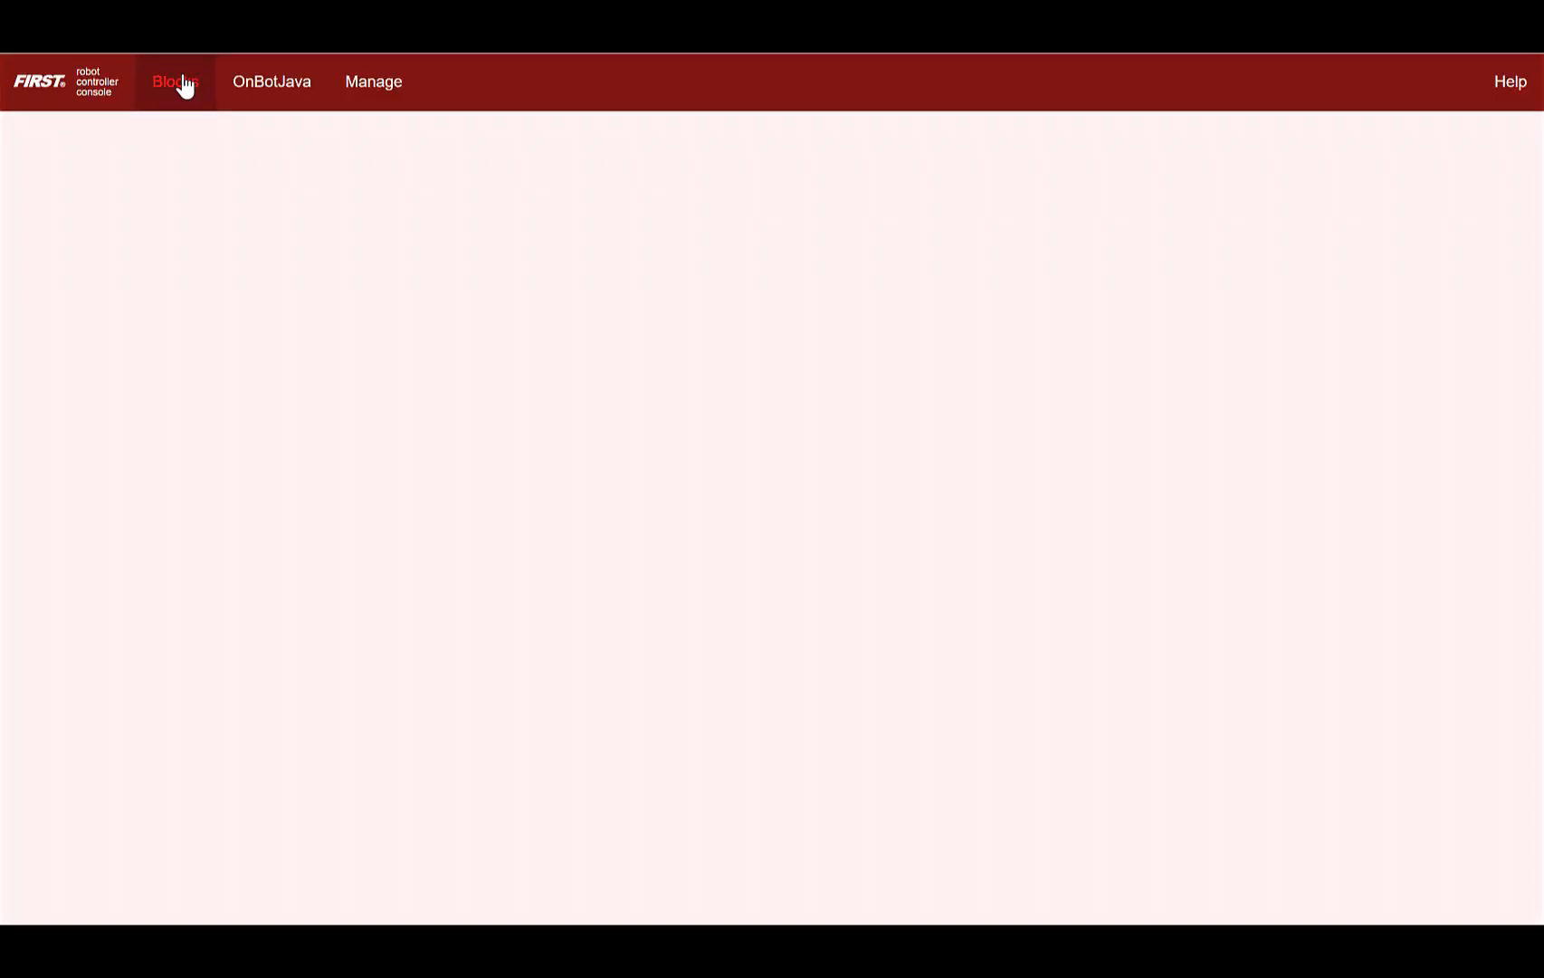
- Start a new op mode named 'Simple Motor' with no sample selected
{"action": "left_click", "coordinate": [175, 81]}
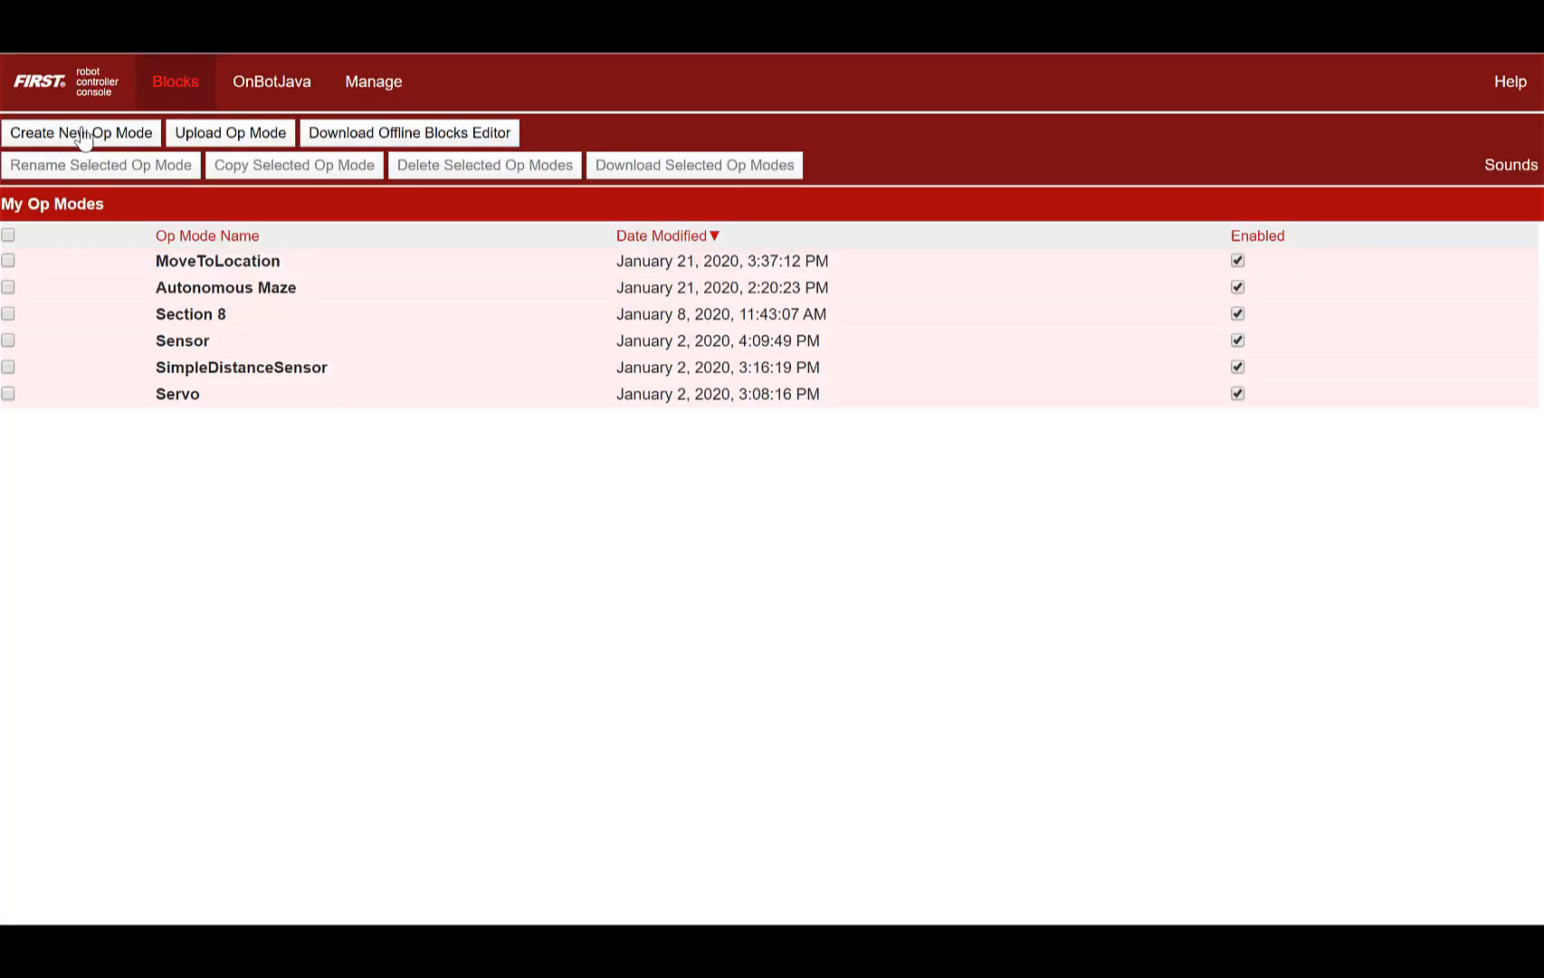
{"action": "left_click", "coordinate": [82, 133]}
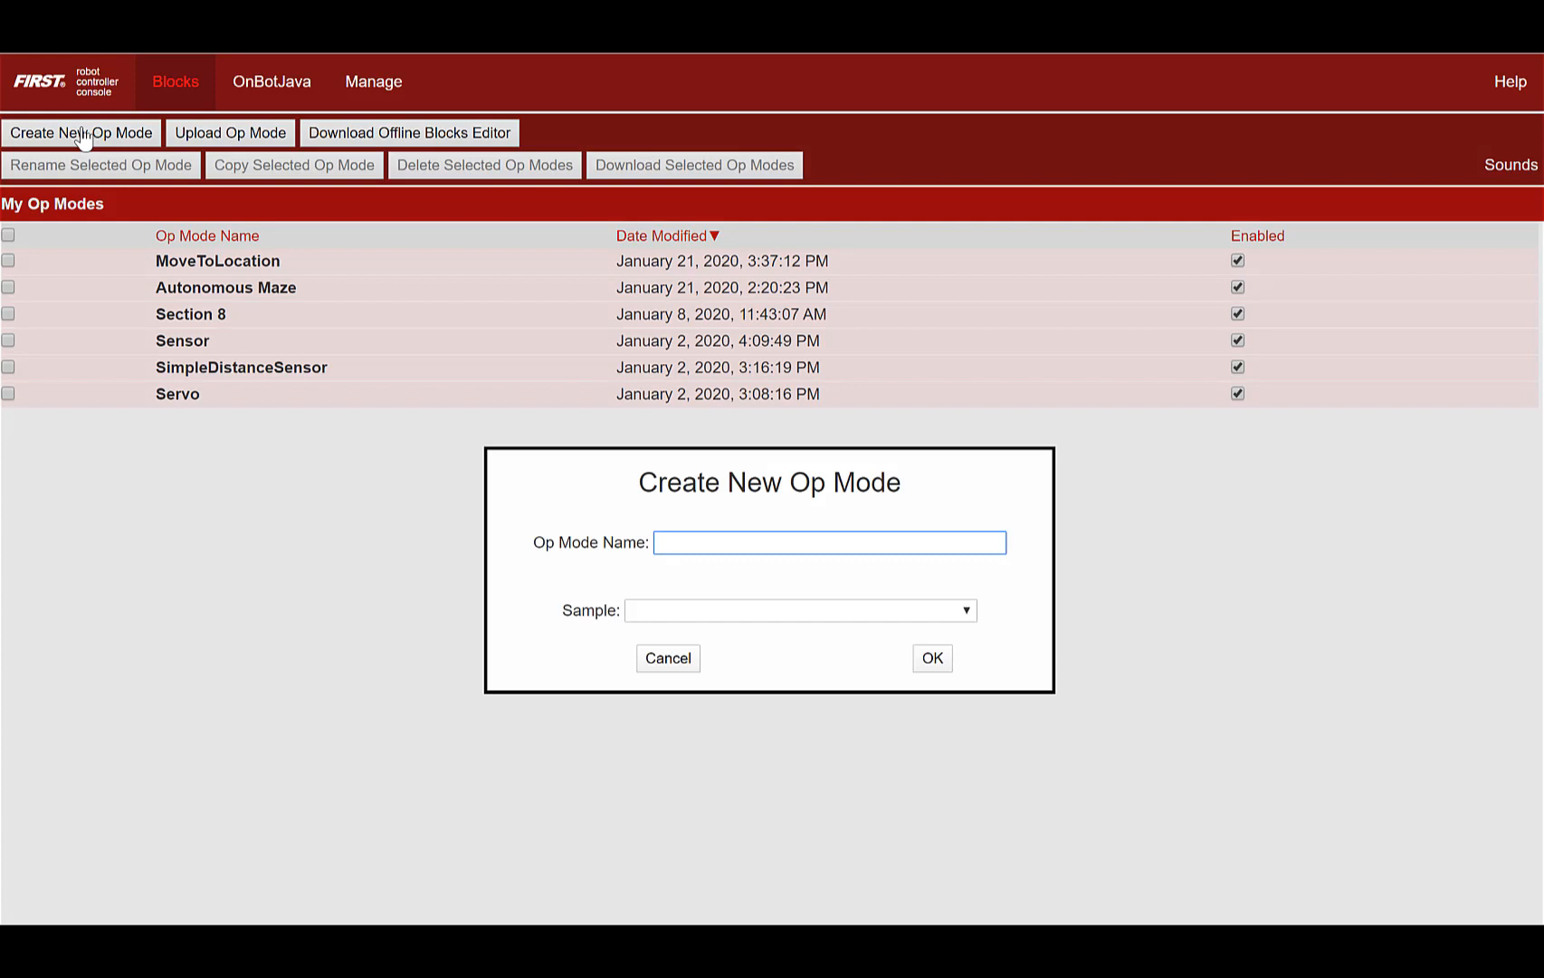
{"action": "mouse_move", "coordinate": [705, 534]}
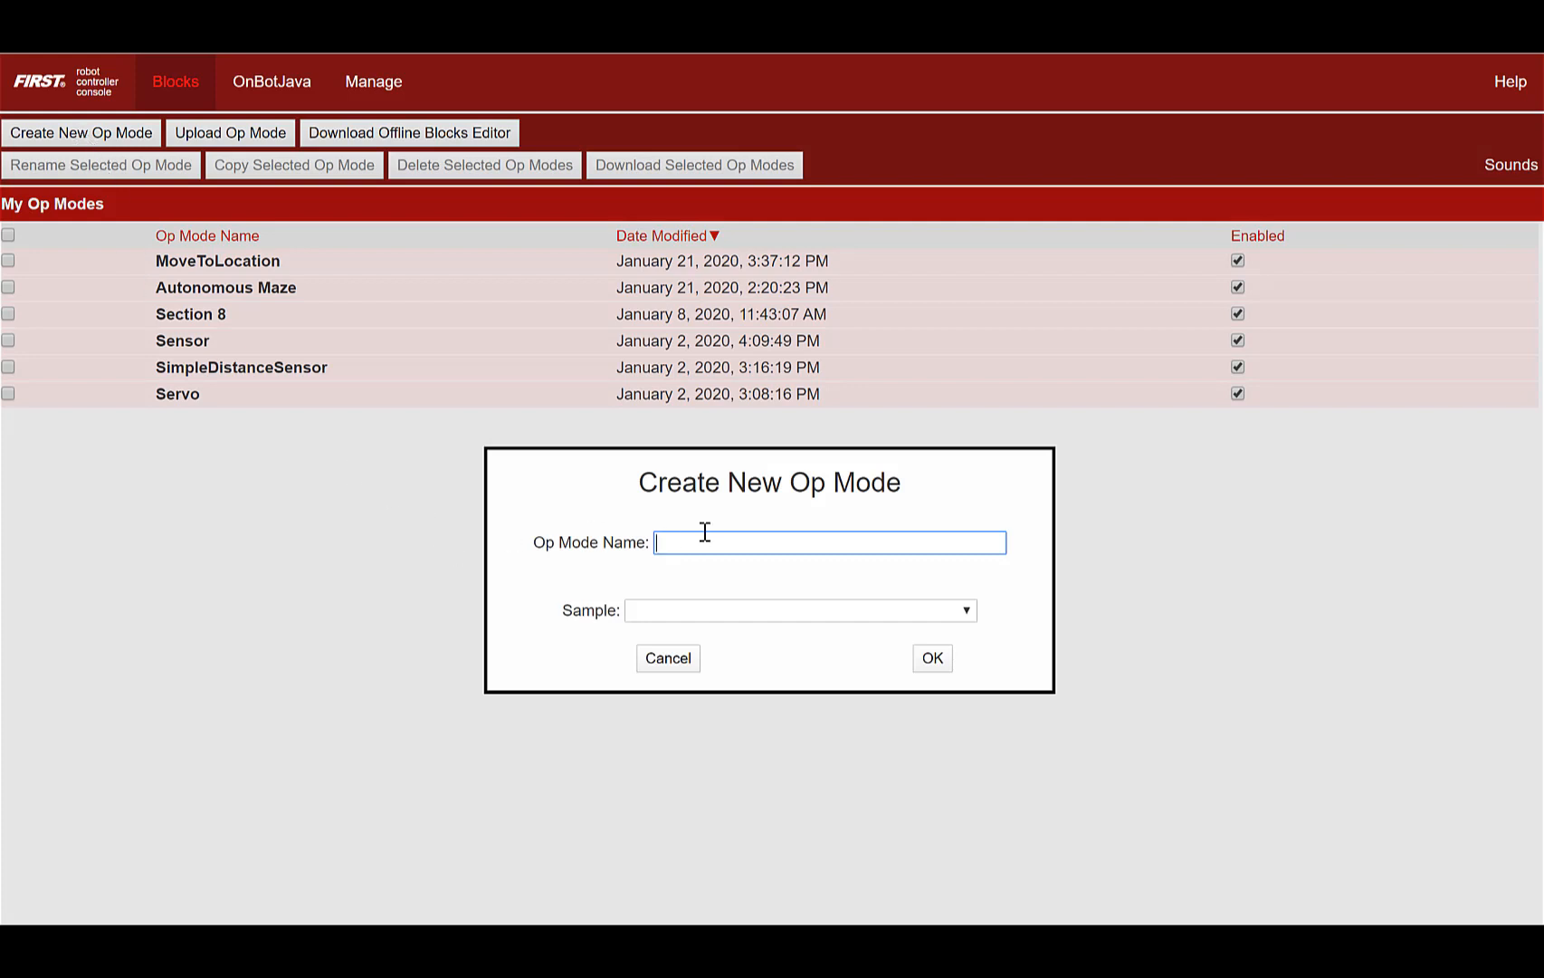
{"action": "type", "text": "Simple Motor"}
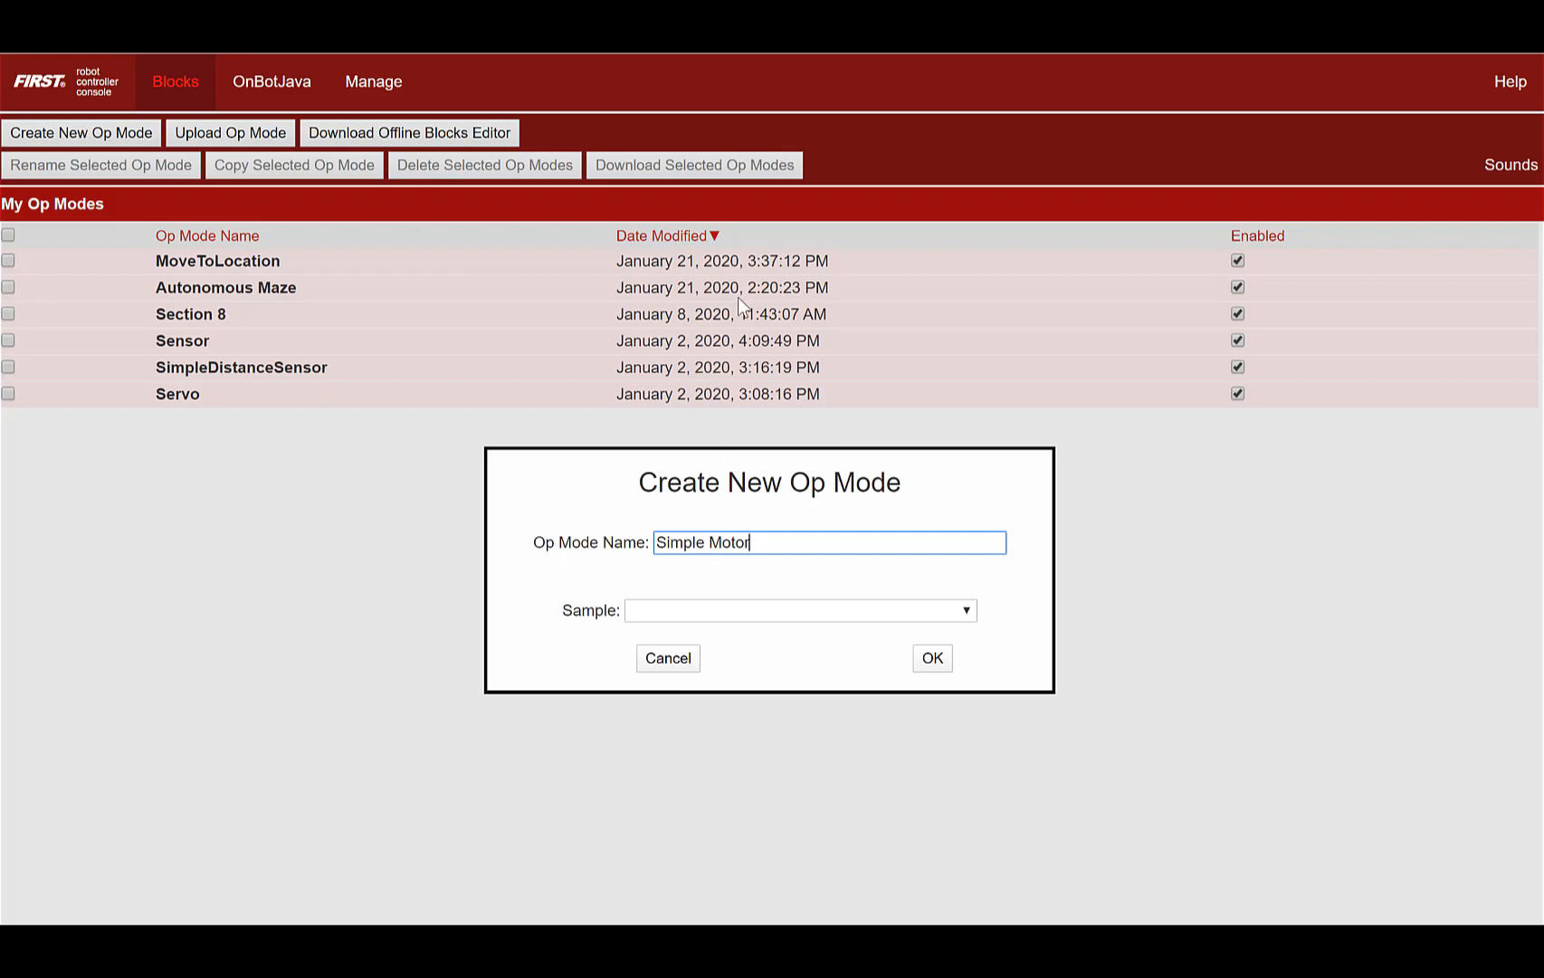
- Confirm the dialog to create 'Simple Motor' with its default runOpMode template
{"action": "left_click", "coordinate": [931, 658]}
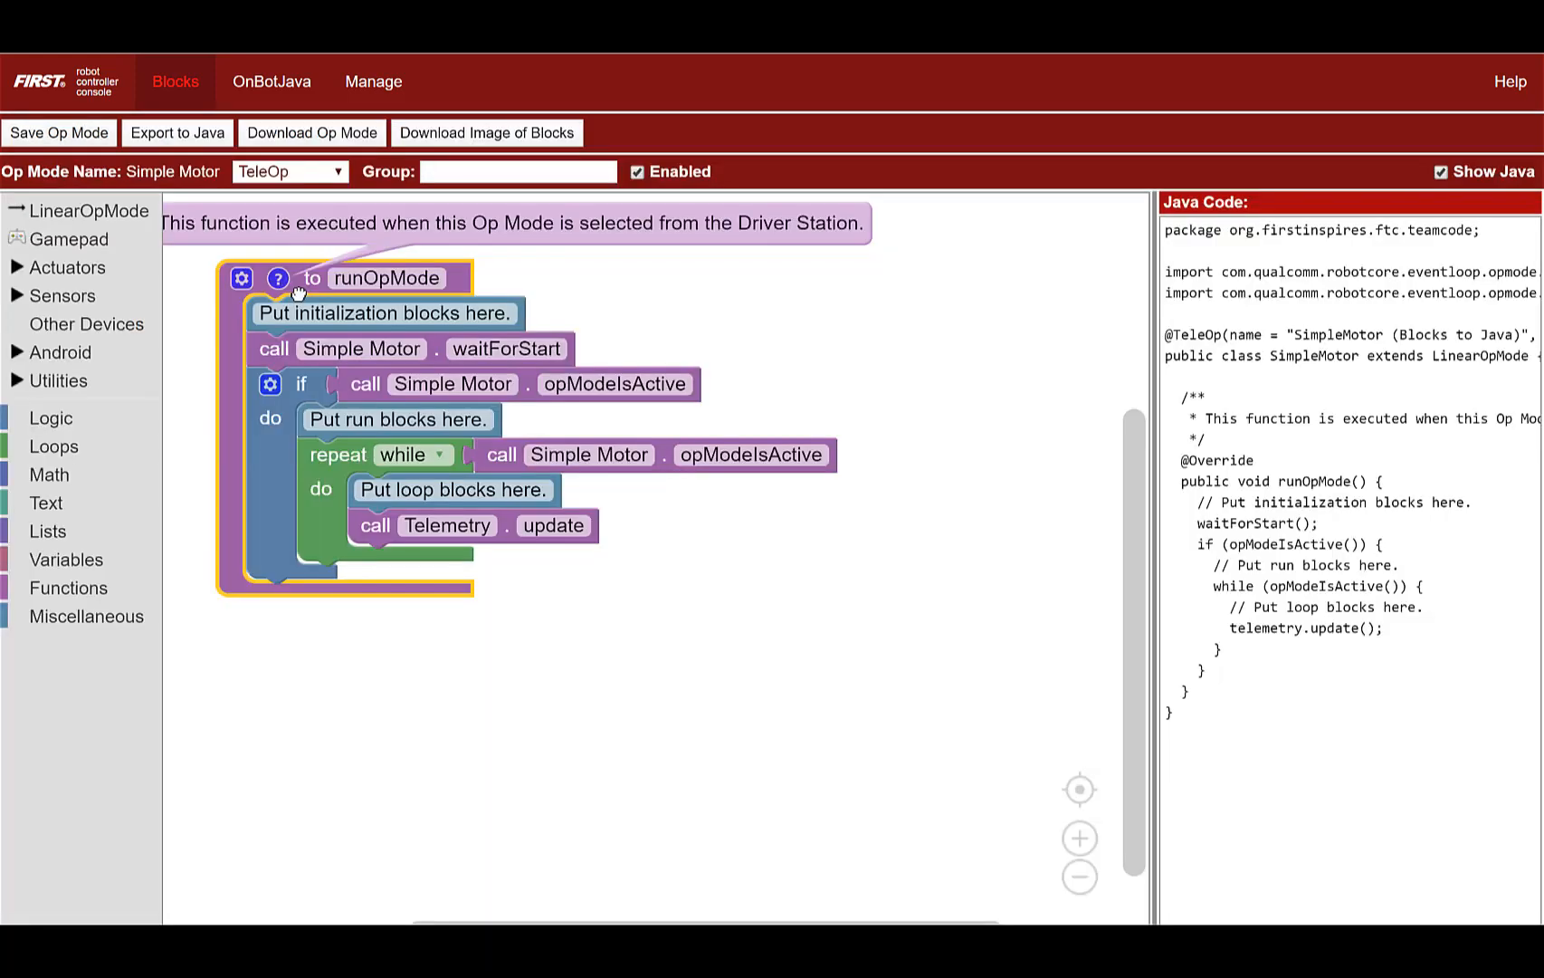
{"action": "mouse_move", "coordinate": [309, 633]}
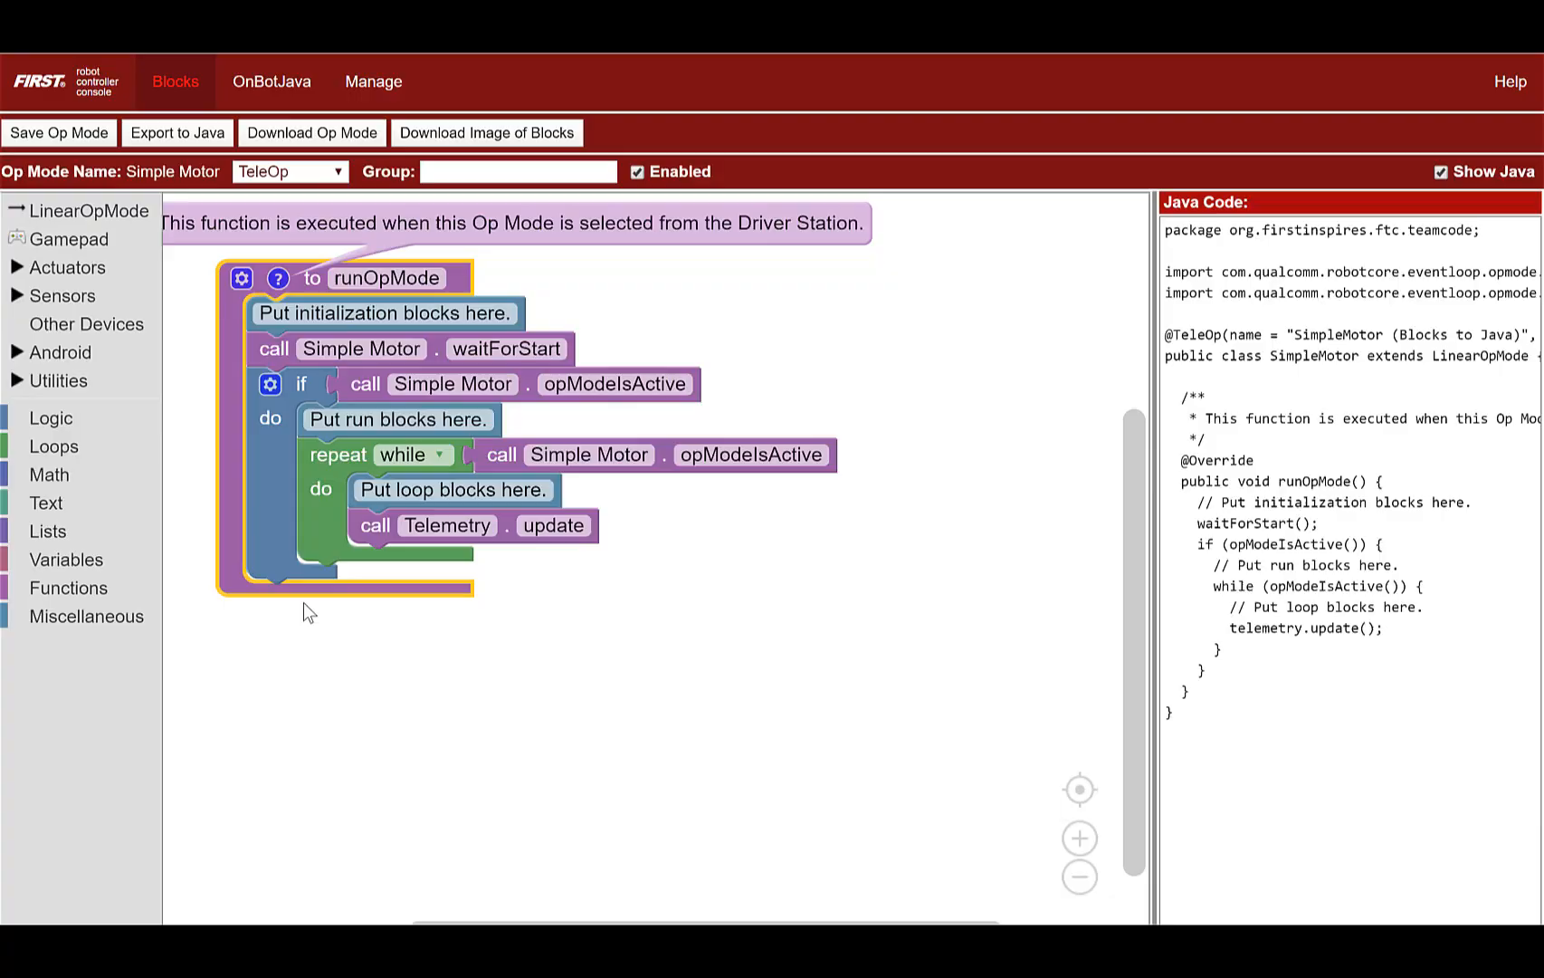
- Add a set Mode block after waitForStart using STOP_AND_RESET_ENCODER
{"action": "left_click", "coordinate": [66, 268]}
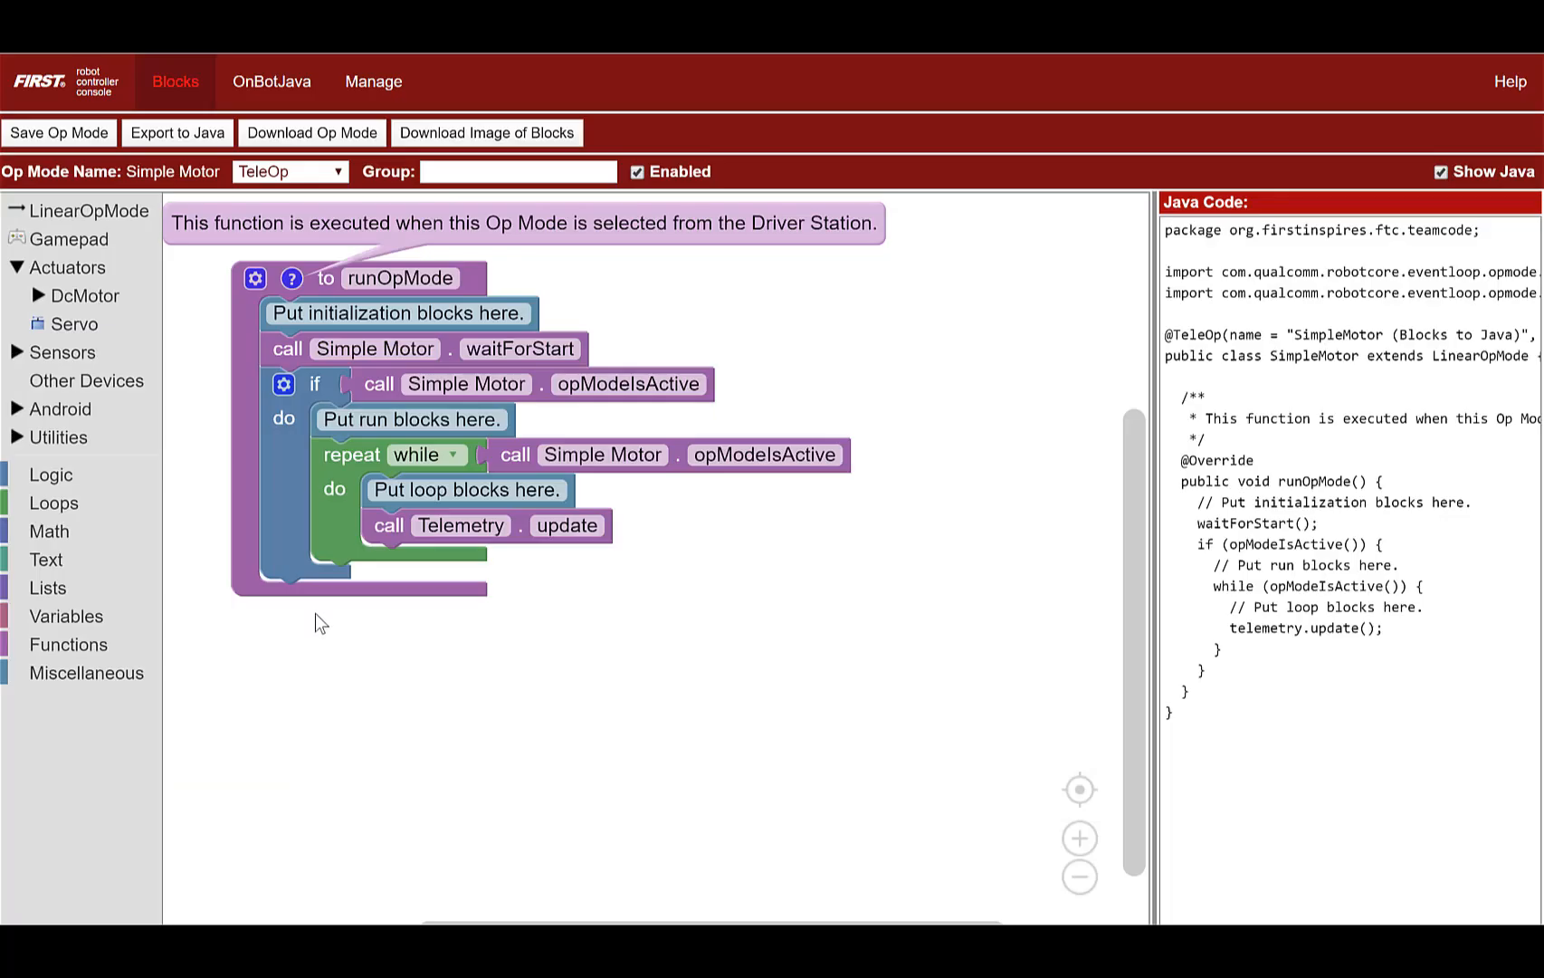
{"action": "mouse_move", "coordinate": [206, 443]}
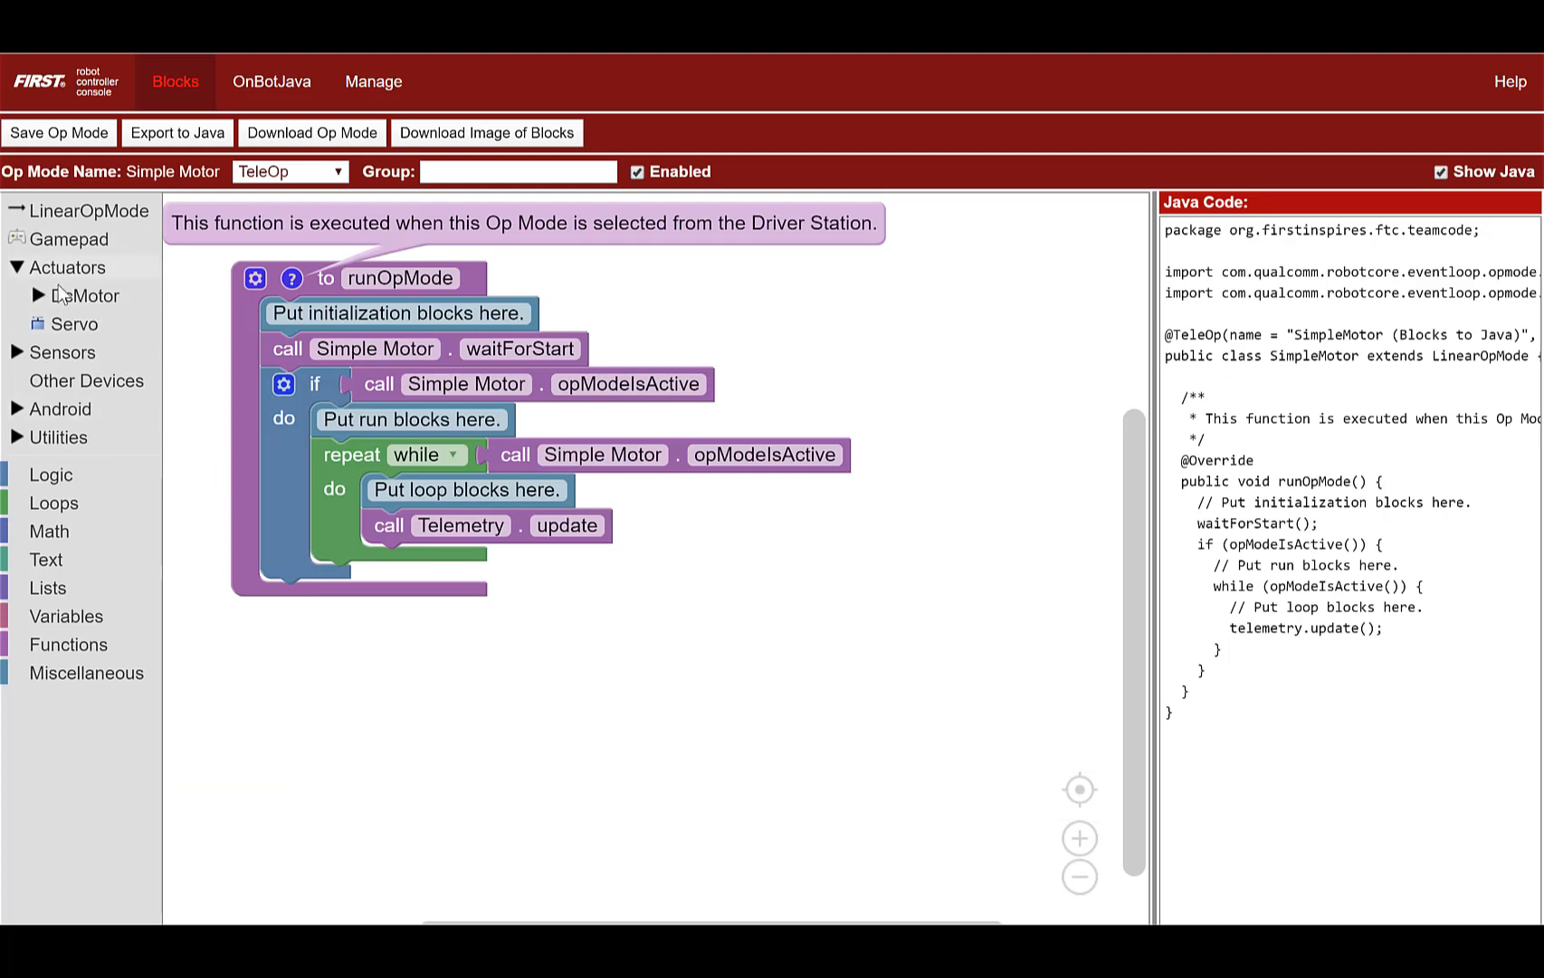
{"action": "left_click", "coordinate": [80, 295]}
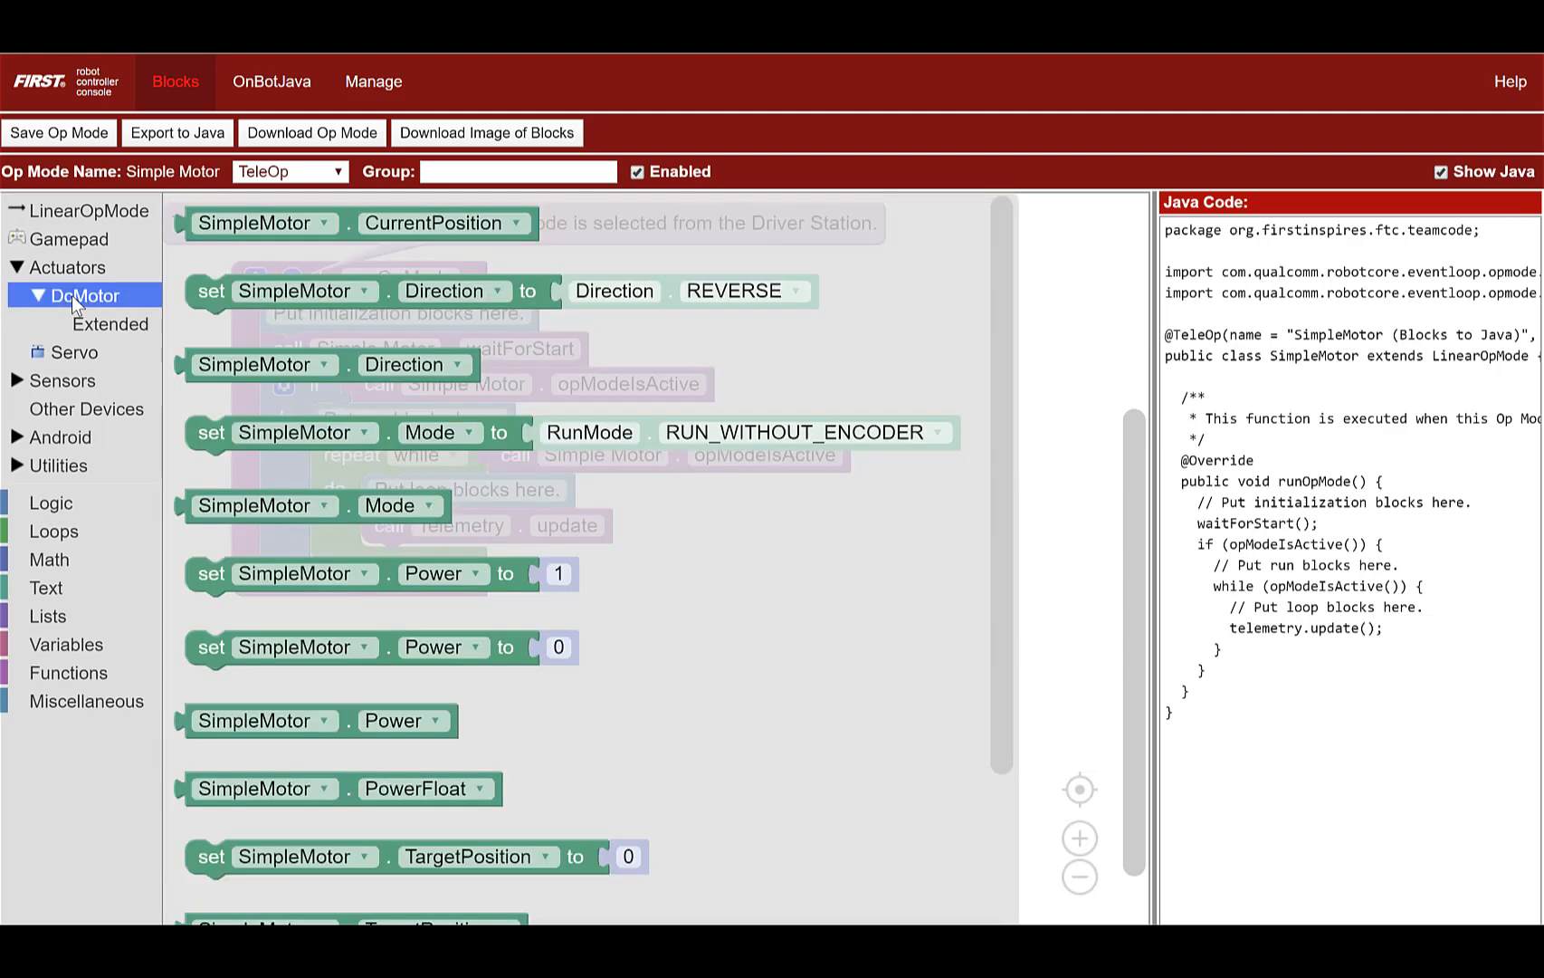
{"action": "mouse_move", "coordinate": [93, 333]}
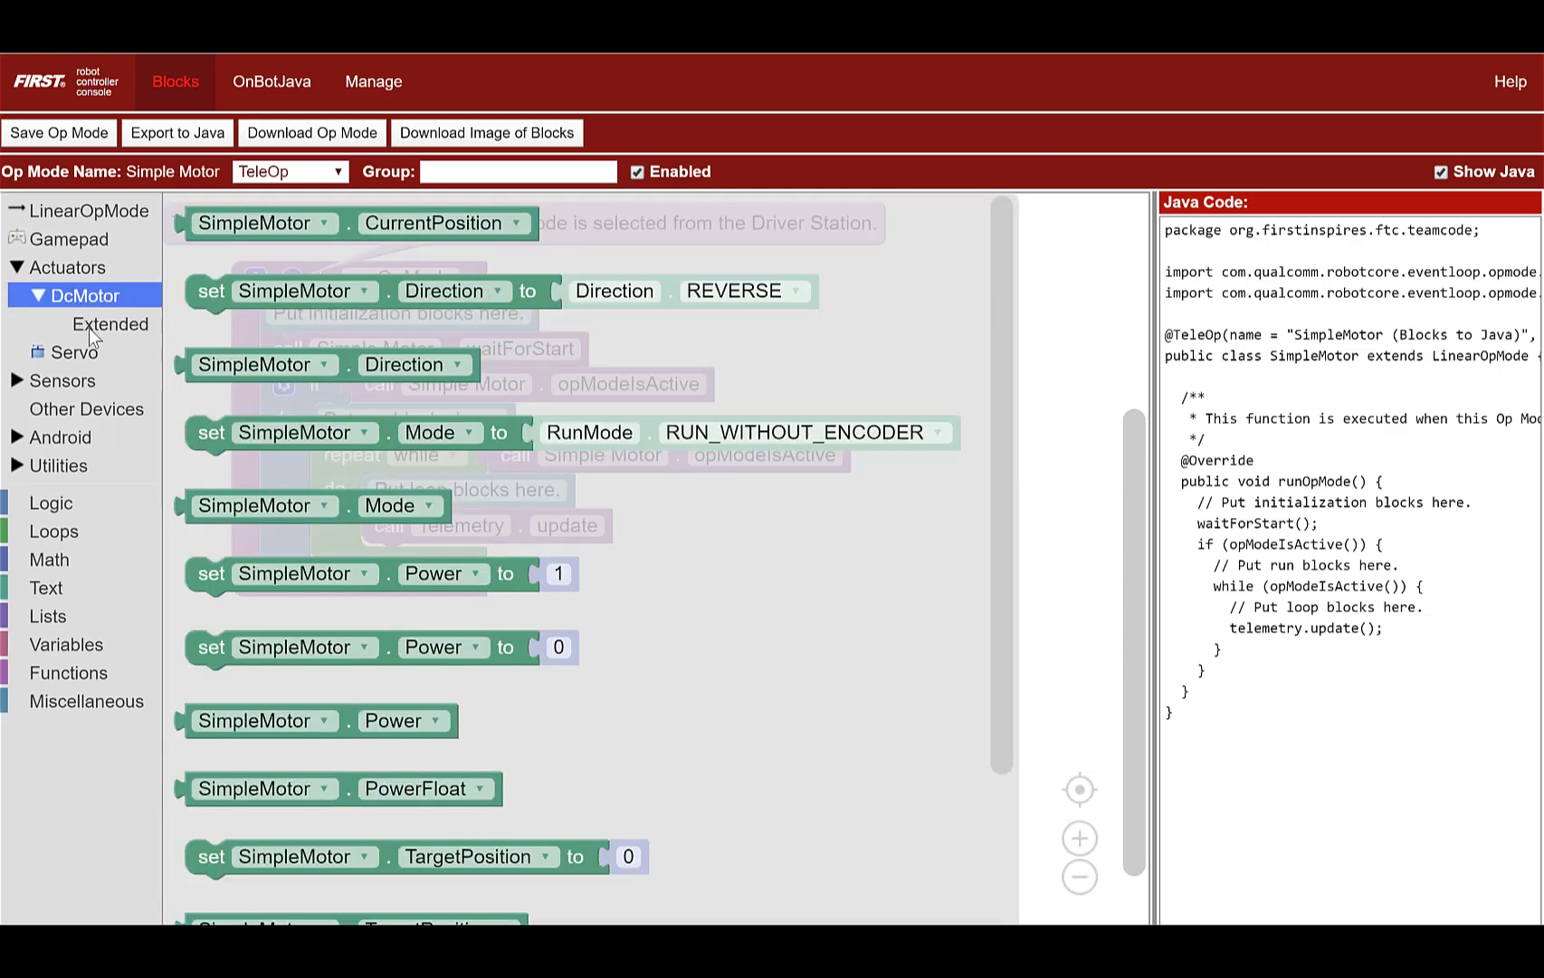
{"action": "mouse_move", "coordinate": [129, 442]}
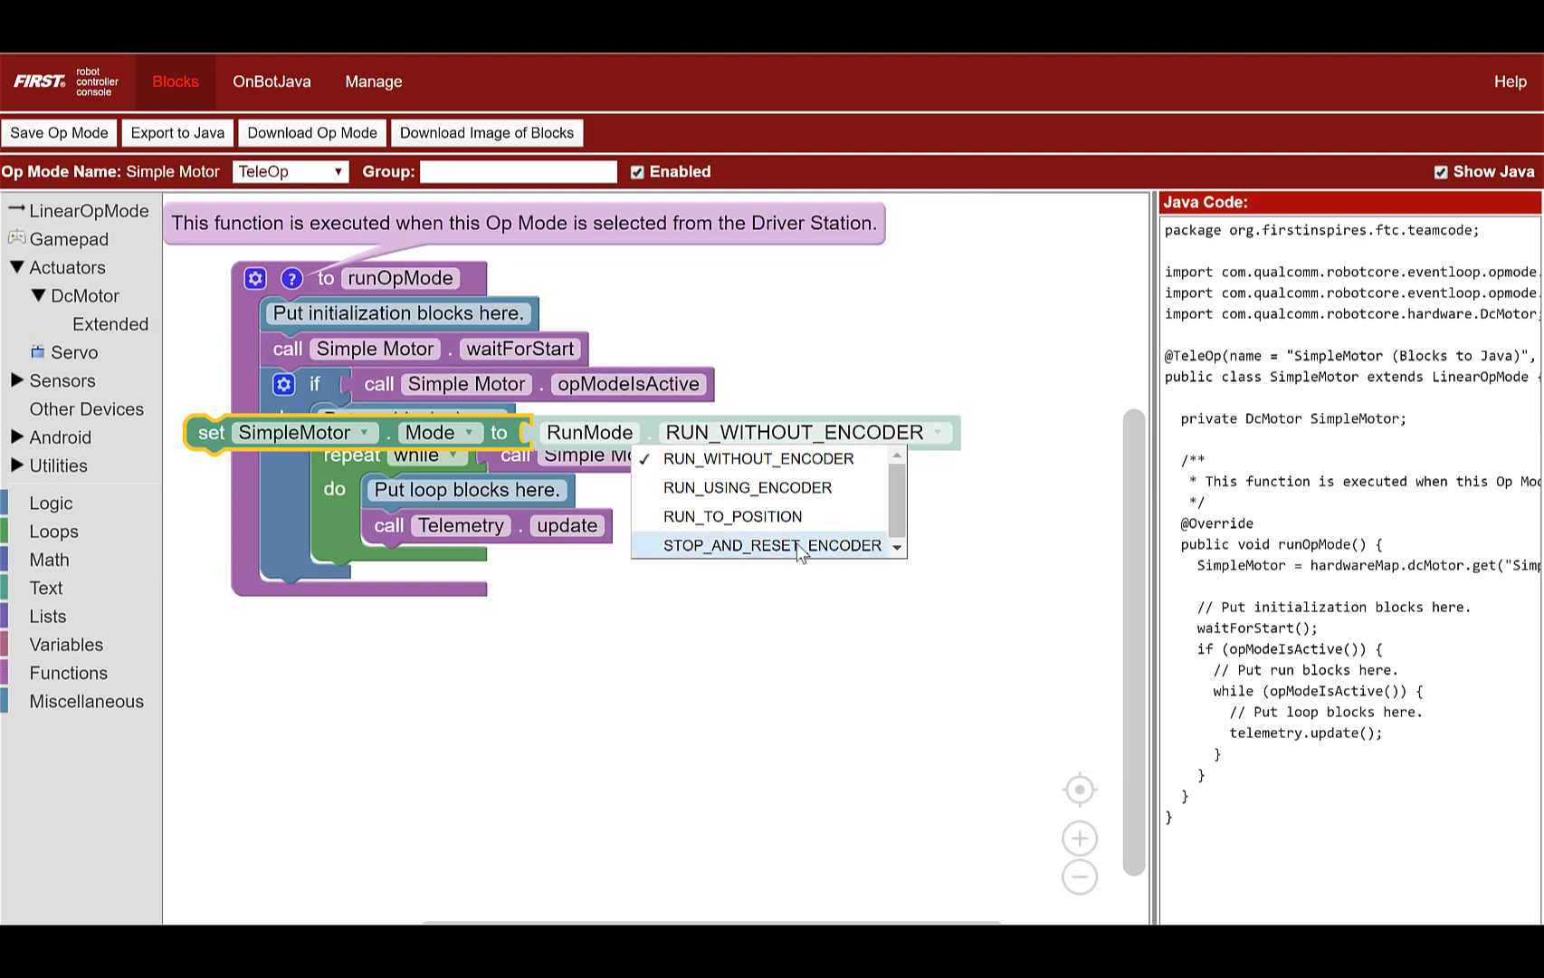
{"action": "left_click", "coordinate": [773, 545]}
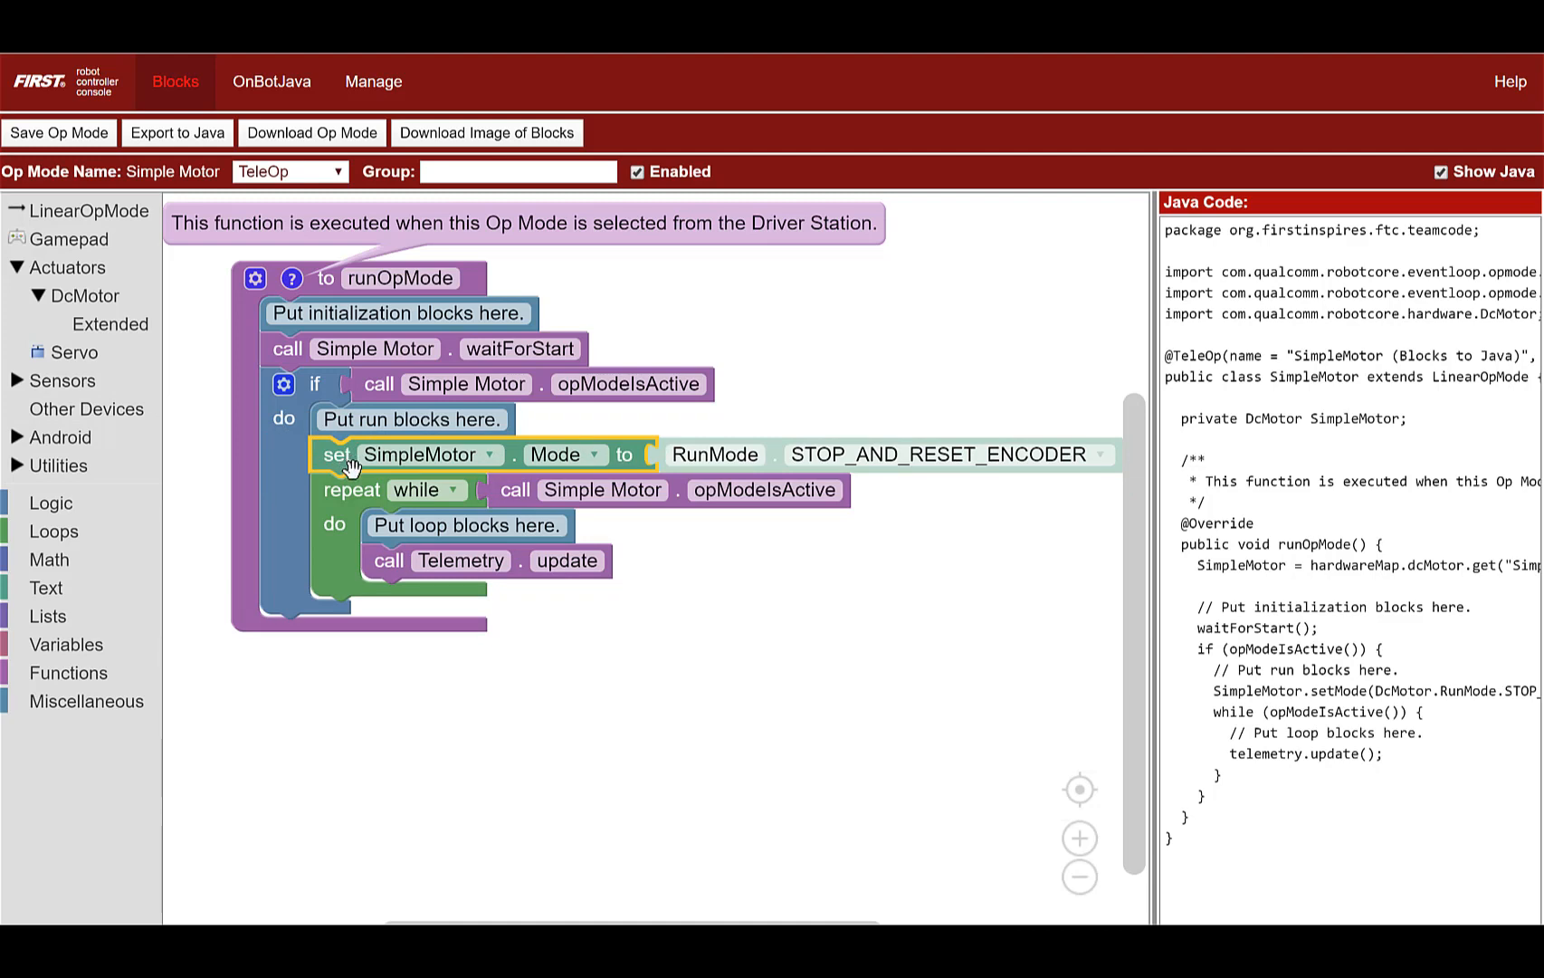
{"action": "mouse_move", "coordinate": [352, 462]}
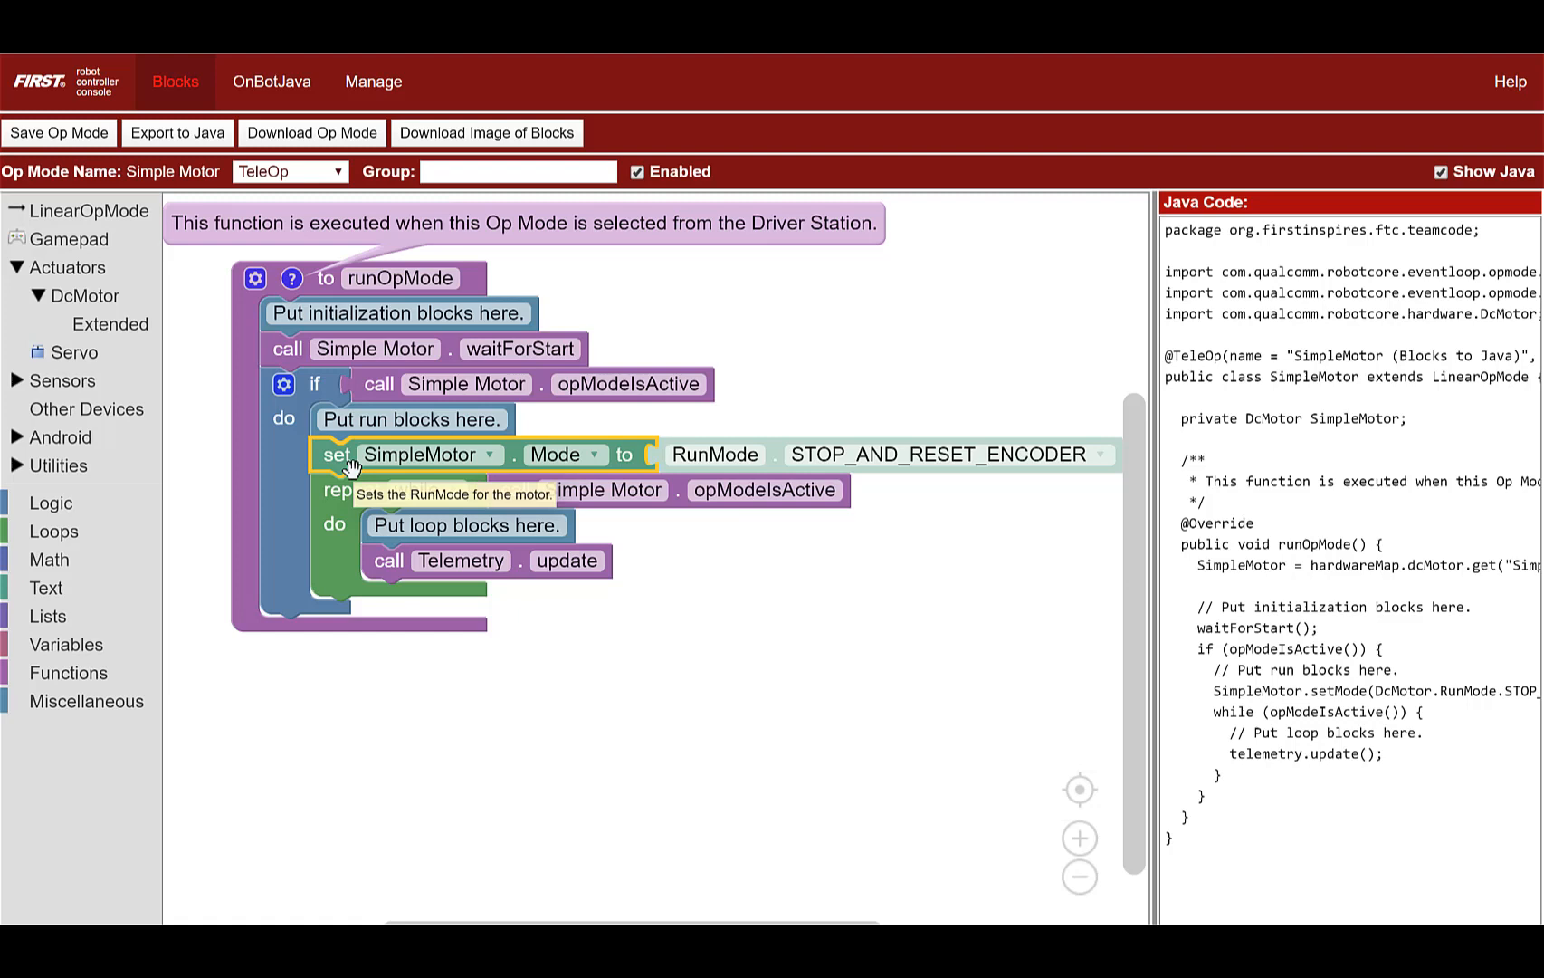
{"action": "mouse_move", "coordinate": [359, 480]}
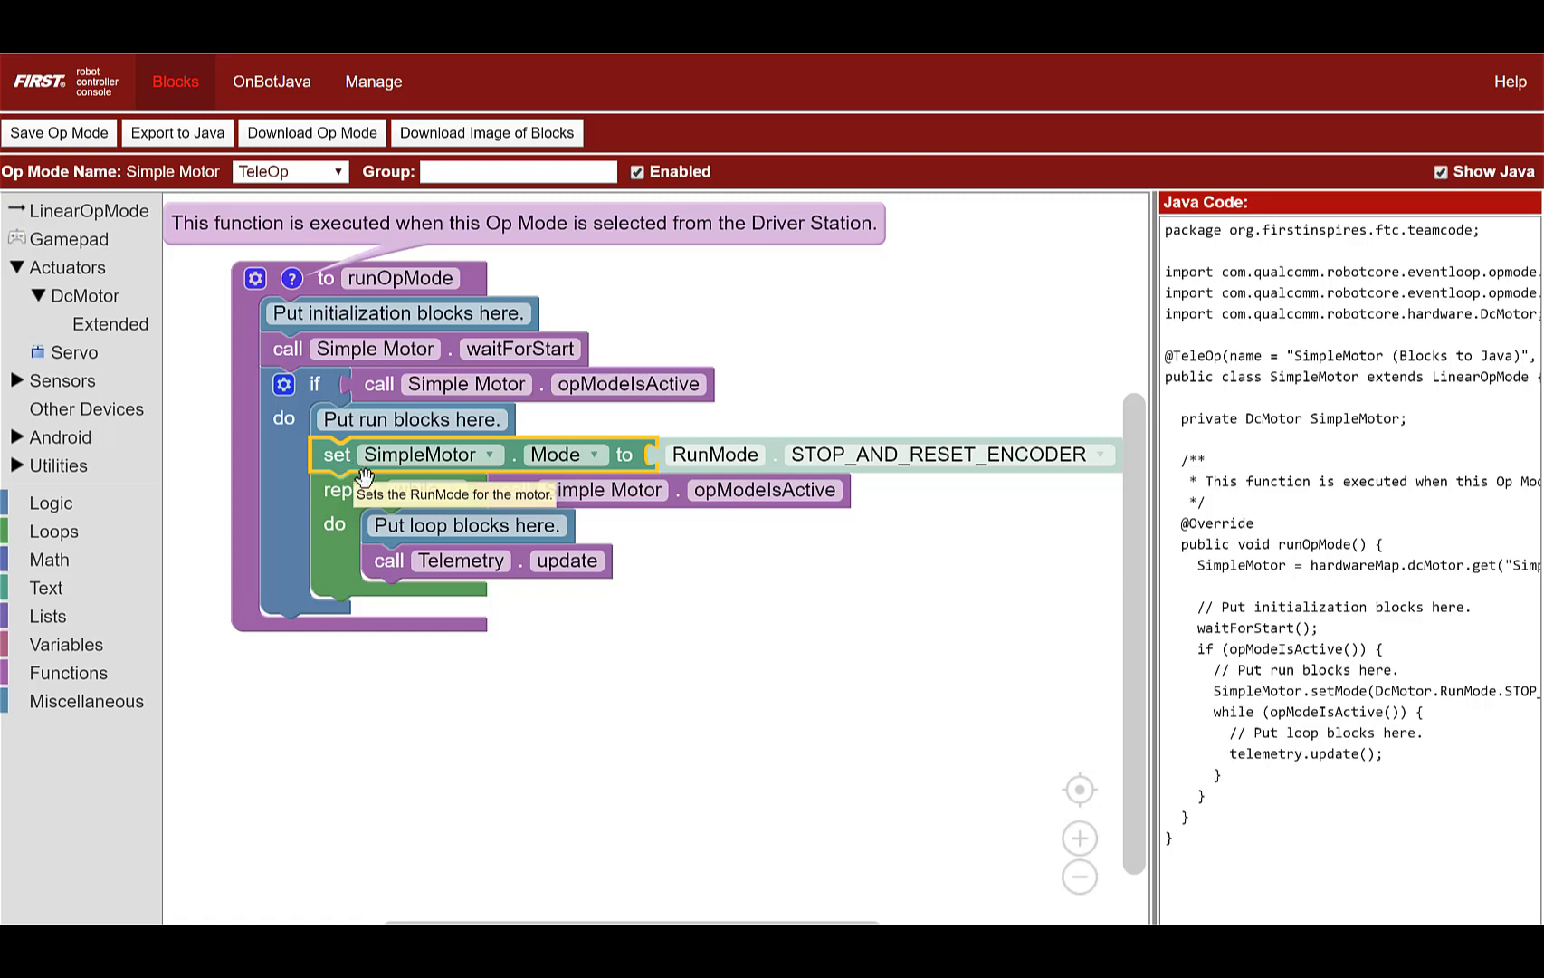
{"action": "mouse_move", "coordinate": [398, 457]}
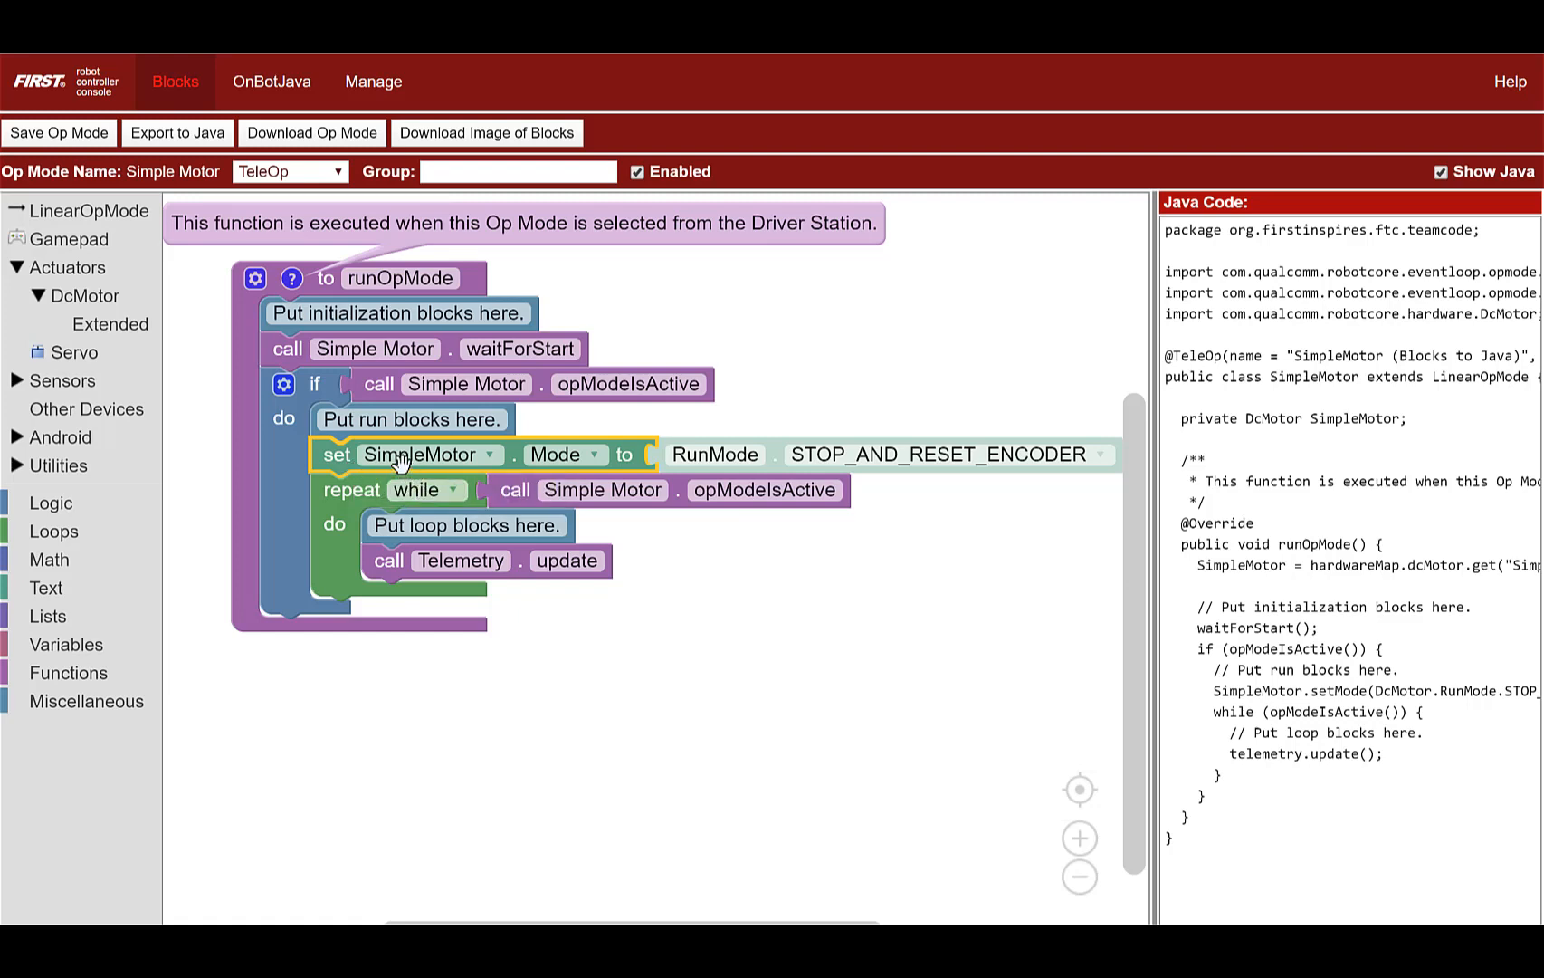
{"action": "mouse_move", "coordinate": [401, 461]}
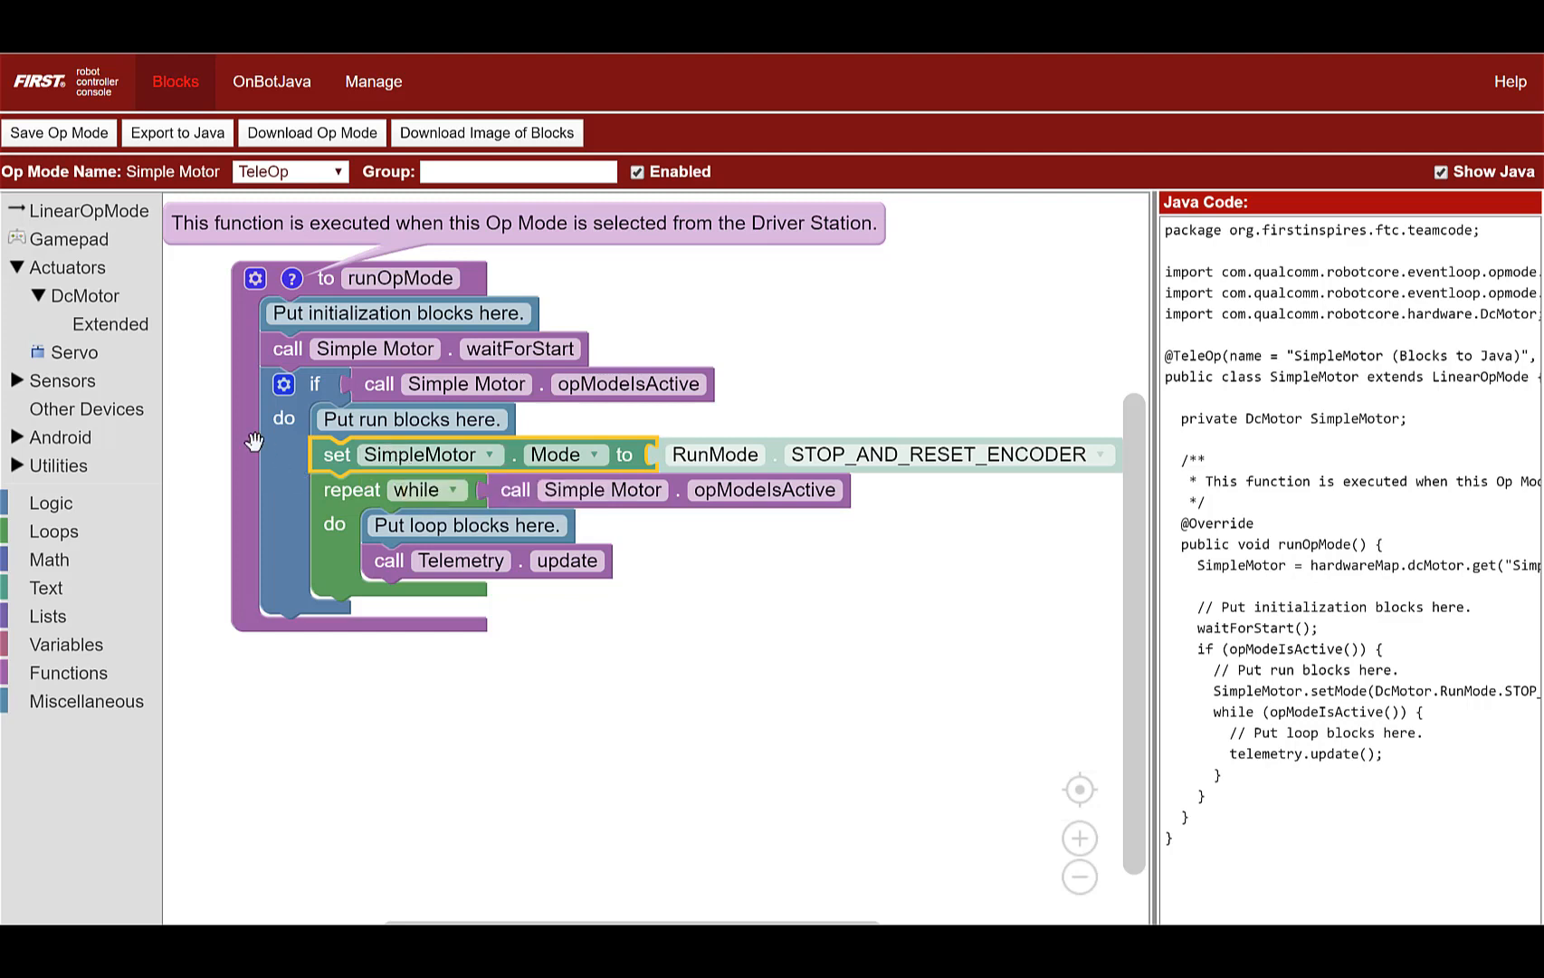
{"action": "mouse_move", "coordinate": [70, 305]}
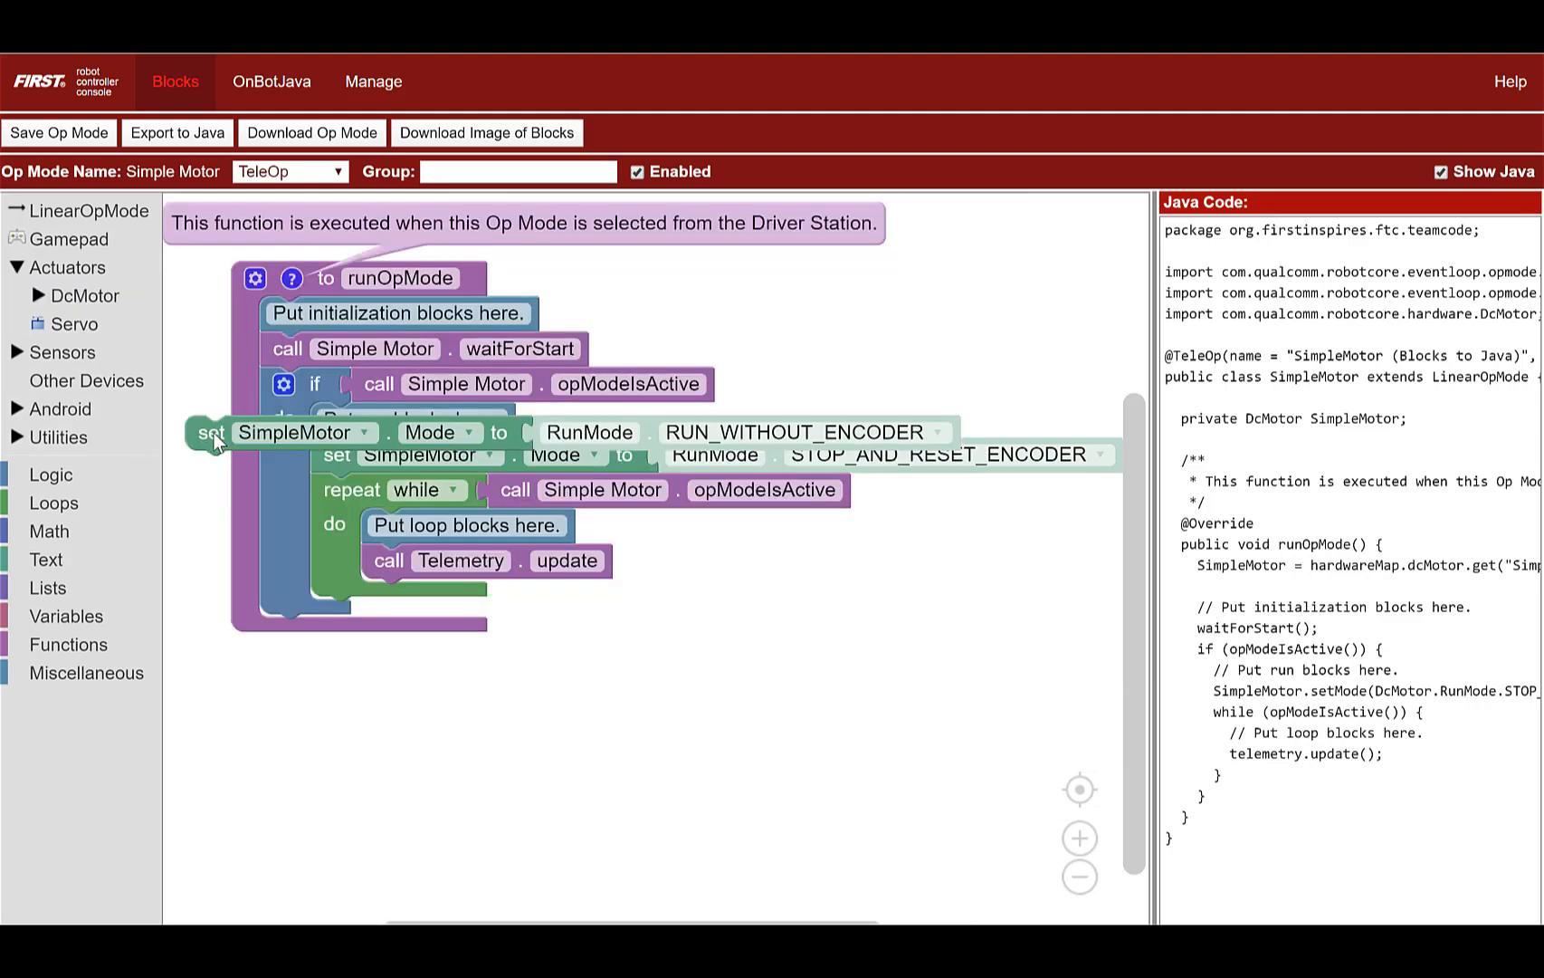
- Add a second set Mode block below the reset, set to RUN_USING_ENCODER
{"action": "left_click_drag", "start_coordinate": [212, 431], "coordinate": [350, 504]}
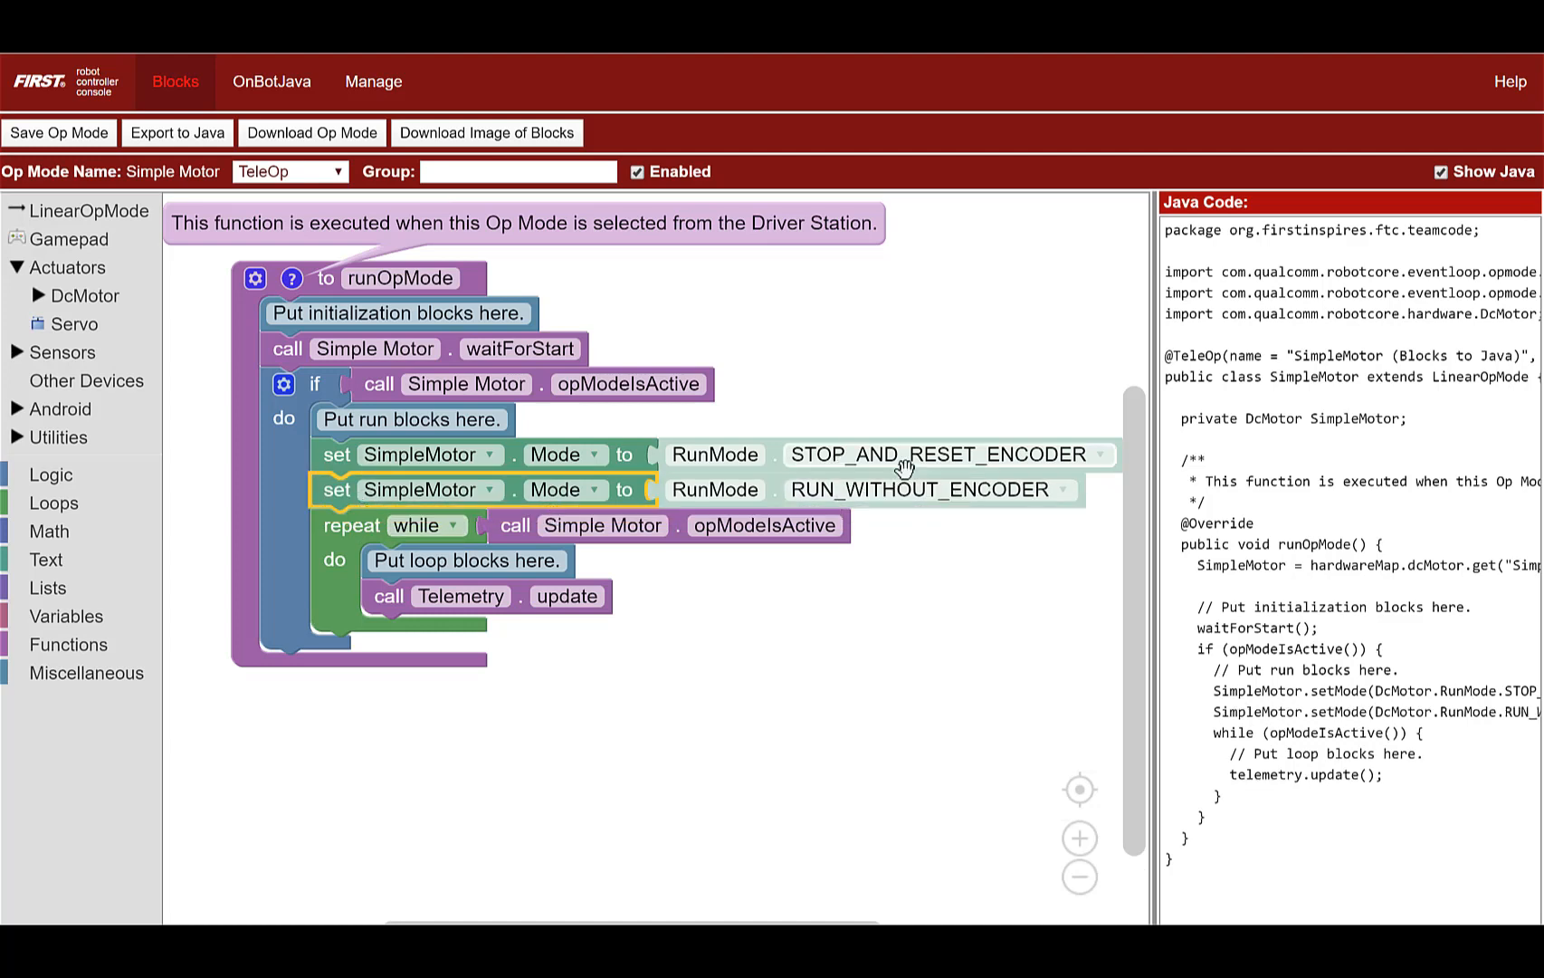
{"action": "left_click", "coordinate": [923, 490]}
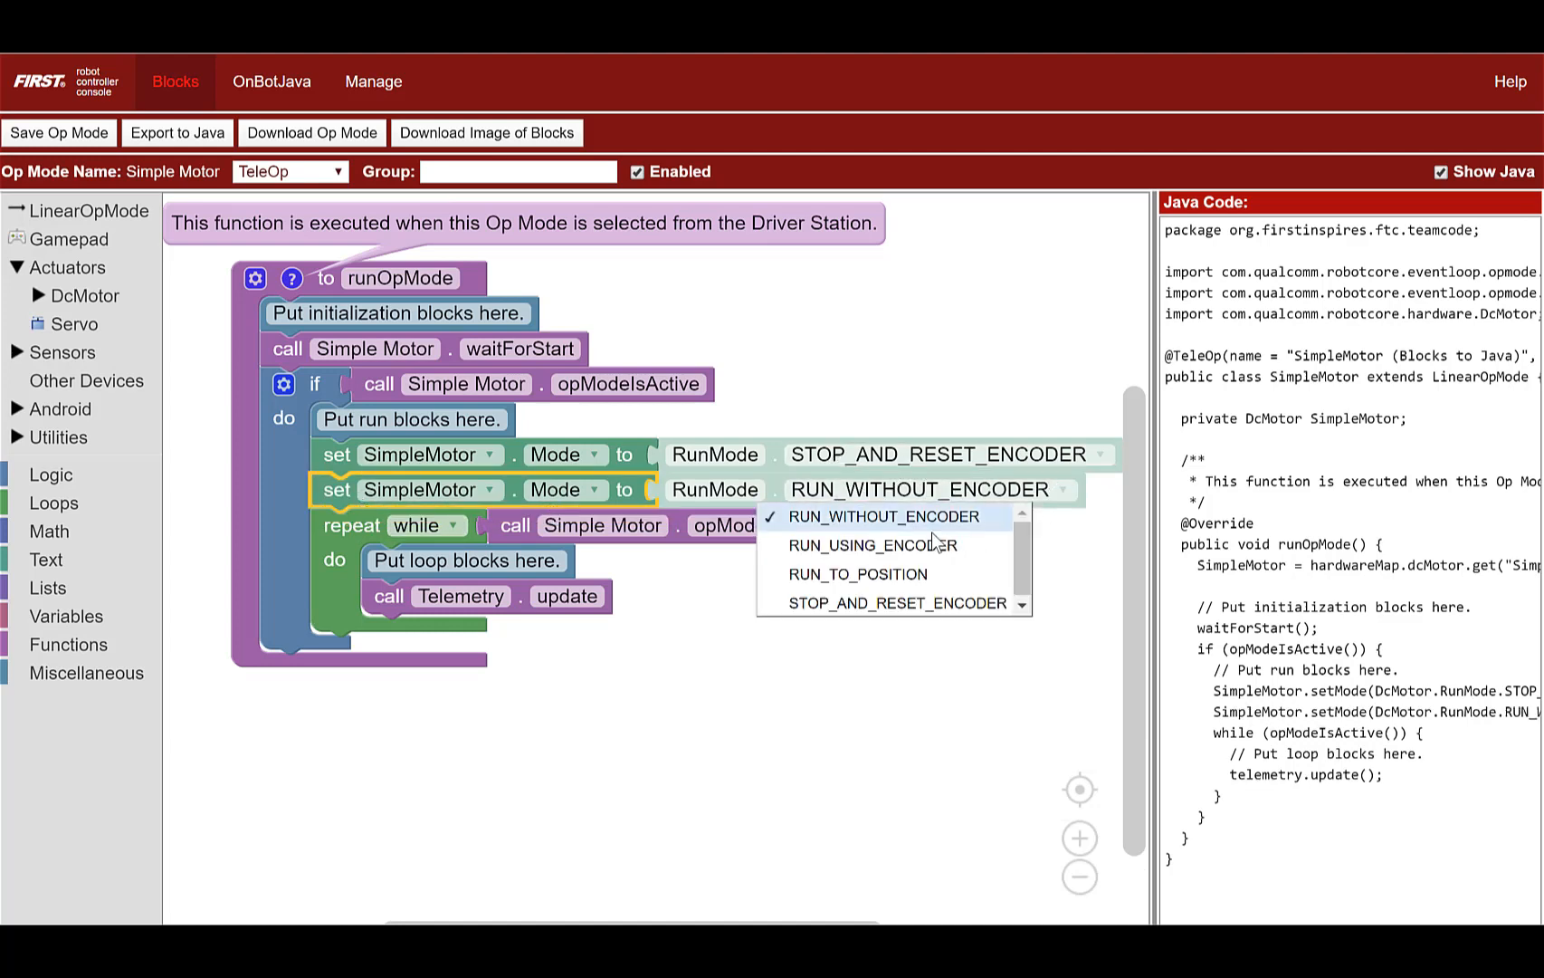
{"action": "left_click", "coordinate": [865, 545]}
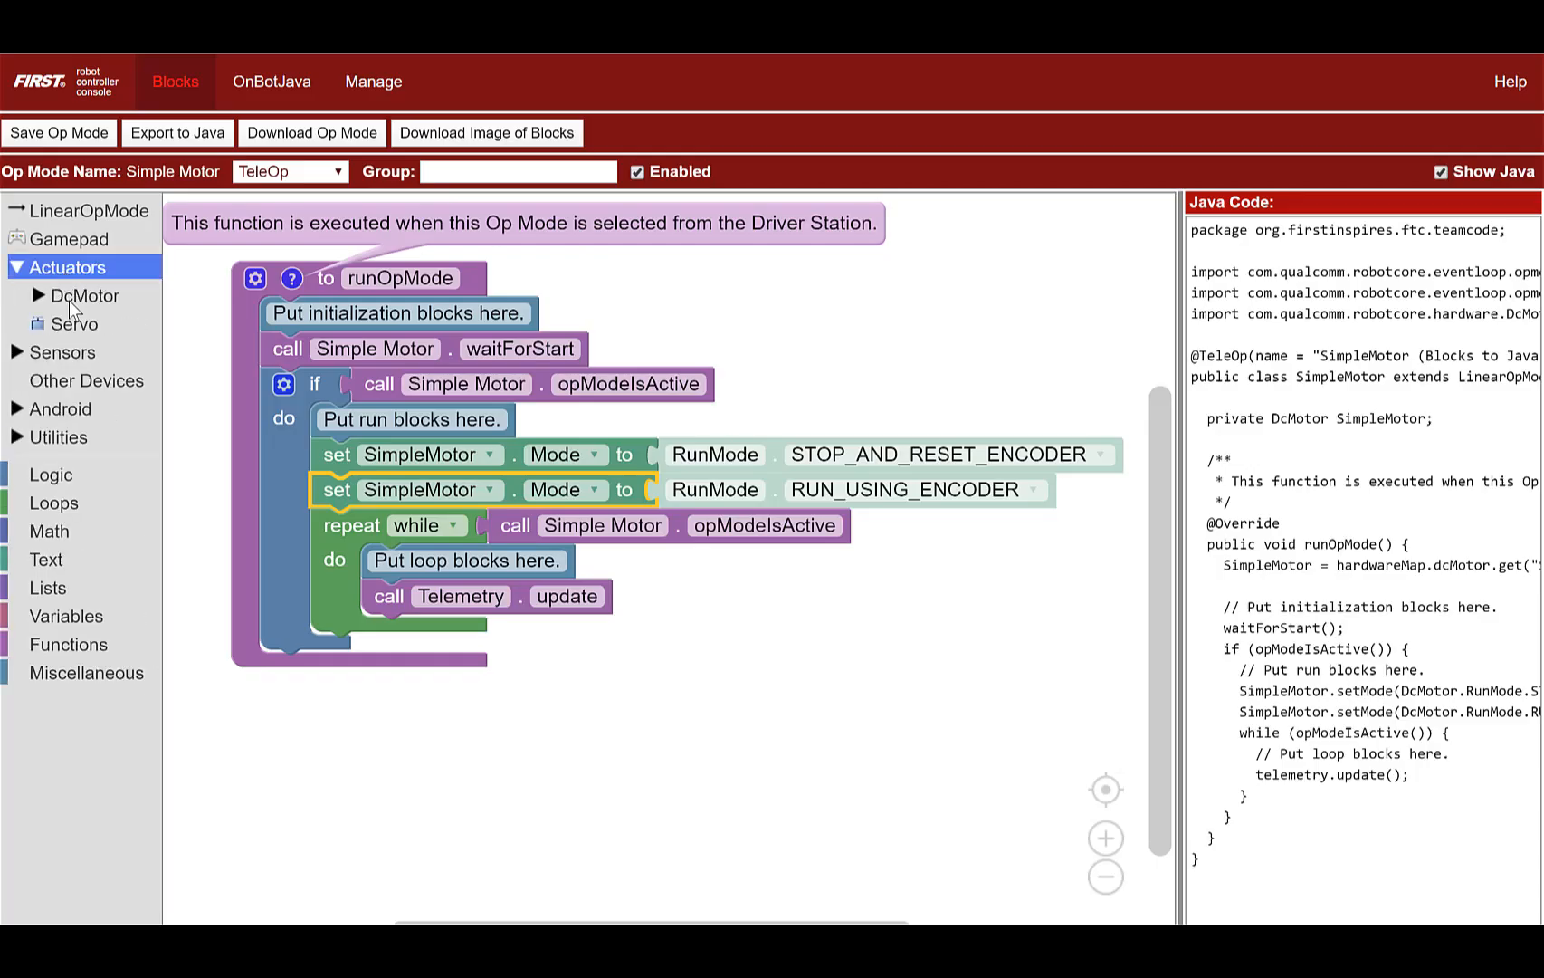
- Add a SimpleMotor set Power block after the mode blocks with value 0.3
{"action": "left_click", "coordinate": [83, 295]}
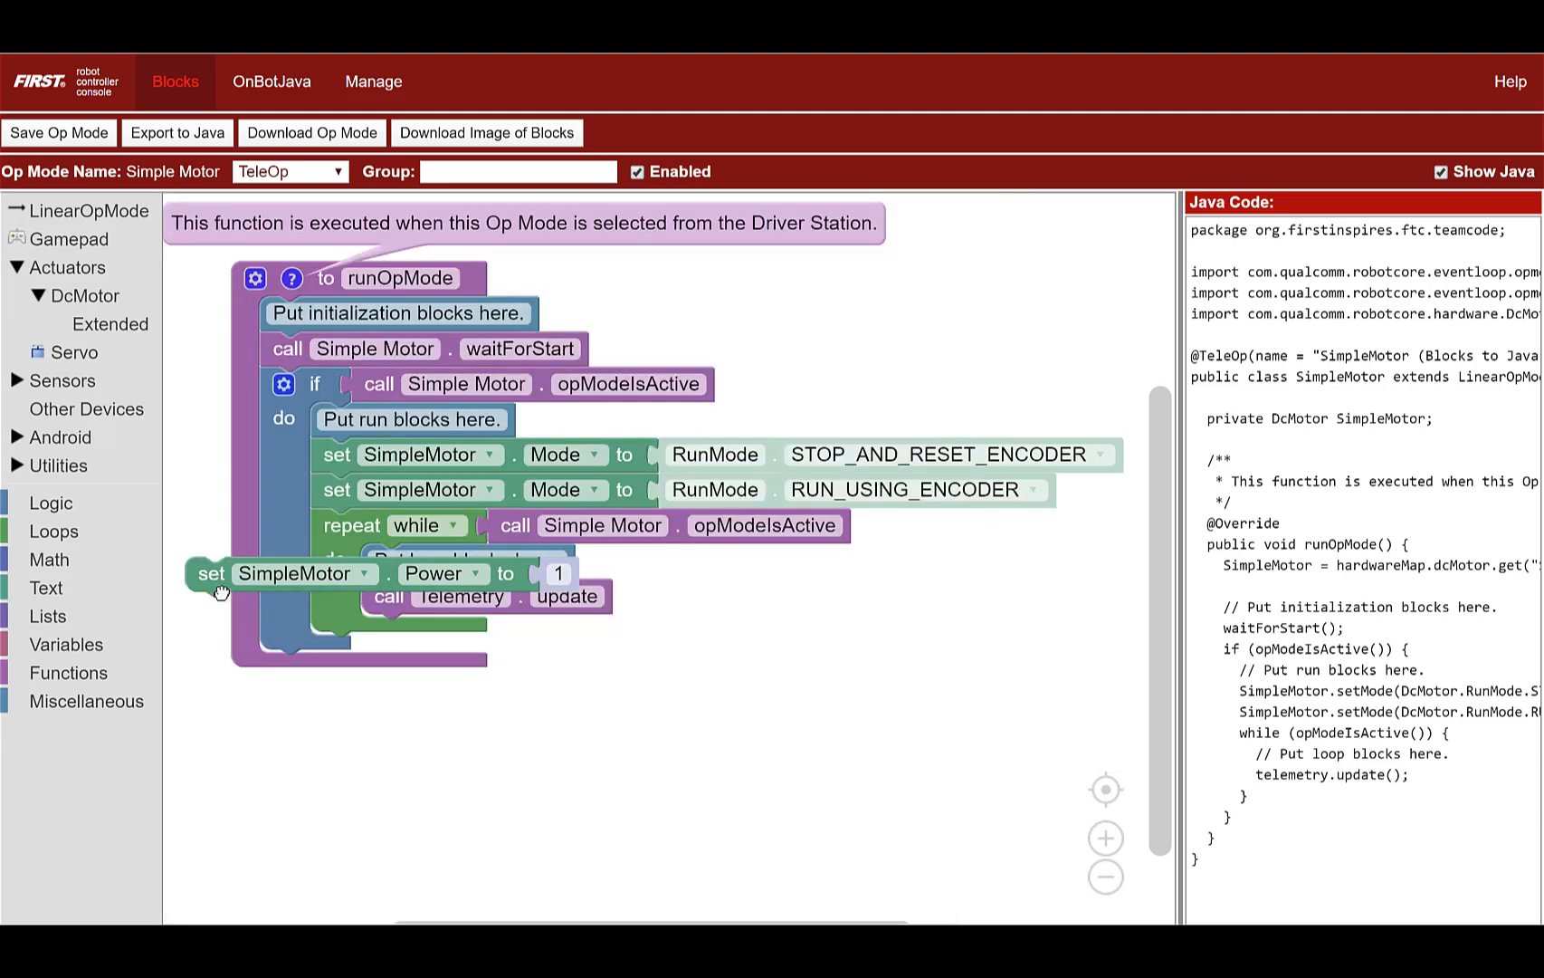
{"action": "left_click_drag", "start_coordinate": [222, 573], "coordinate": [334, 525]}
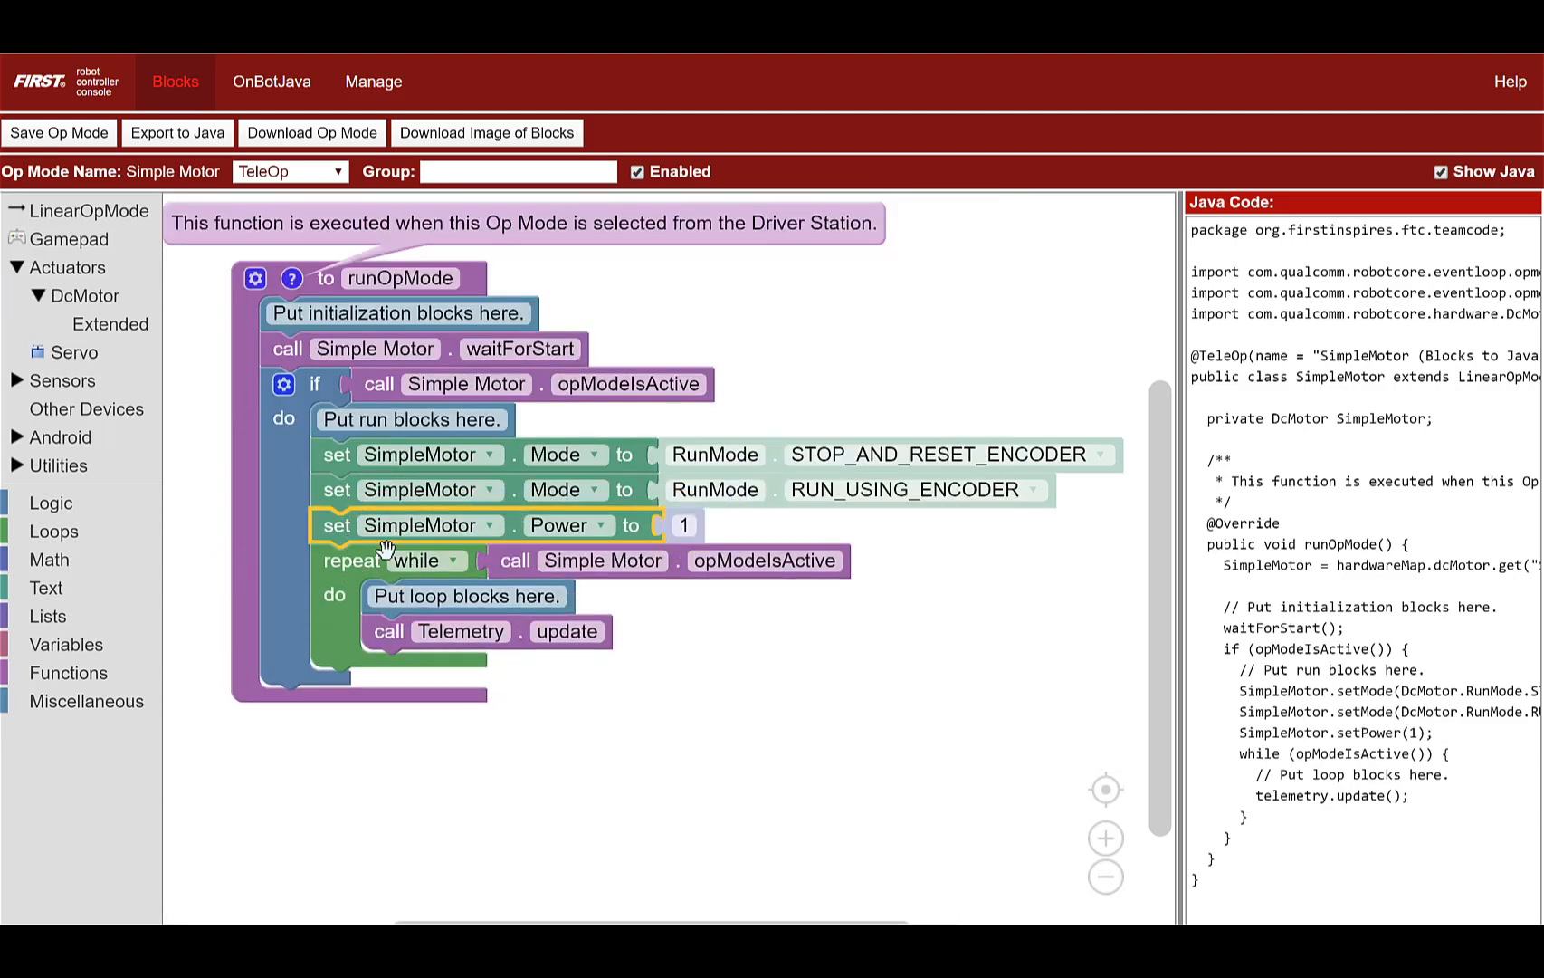
{"action": "left_click", "coordinate": [682, 525]}
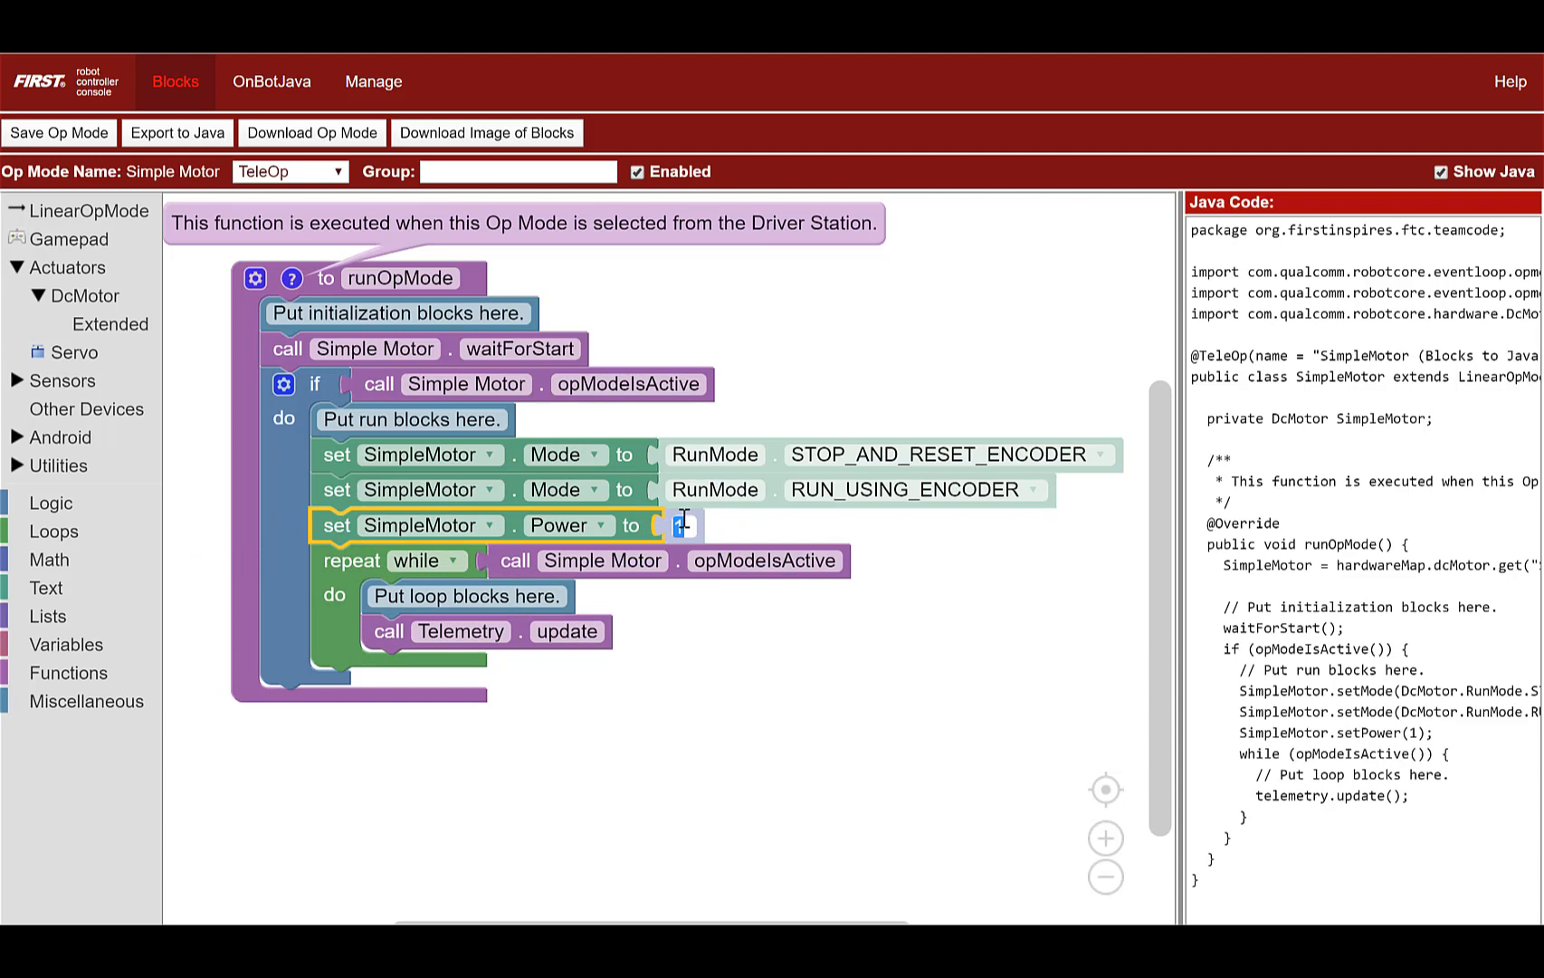
{"action": "type", "text": "0"}
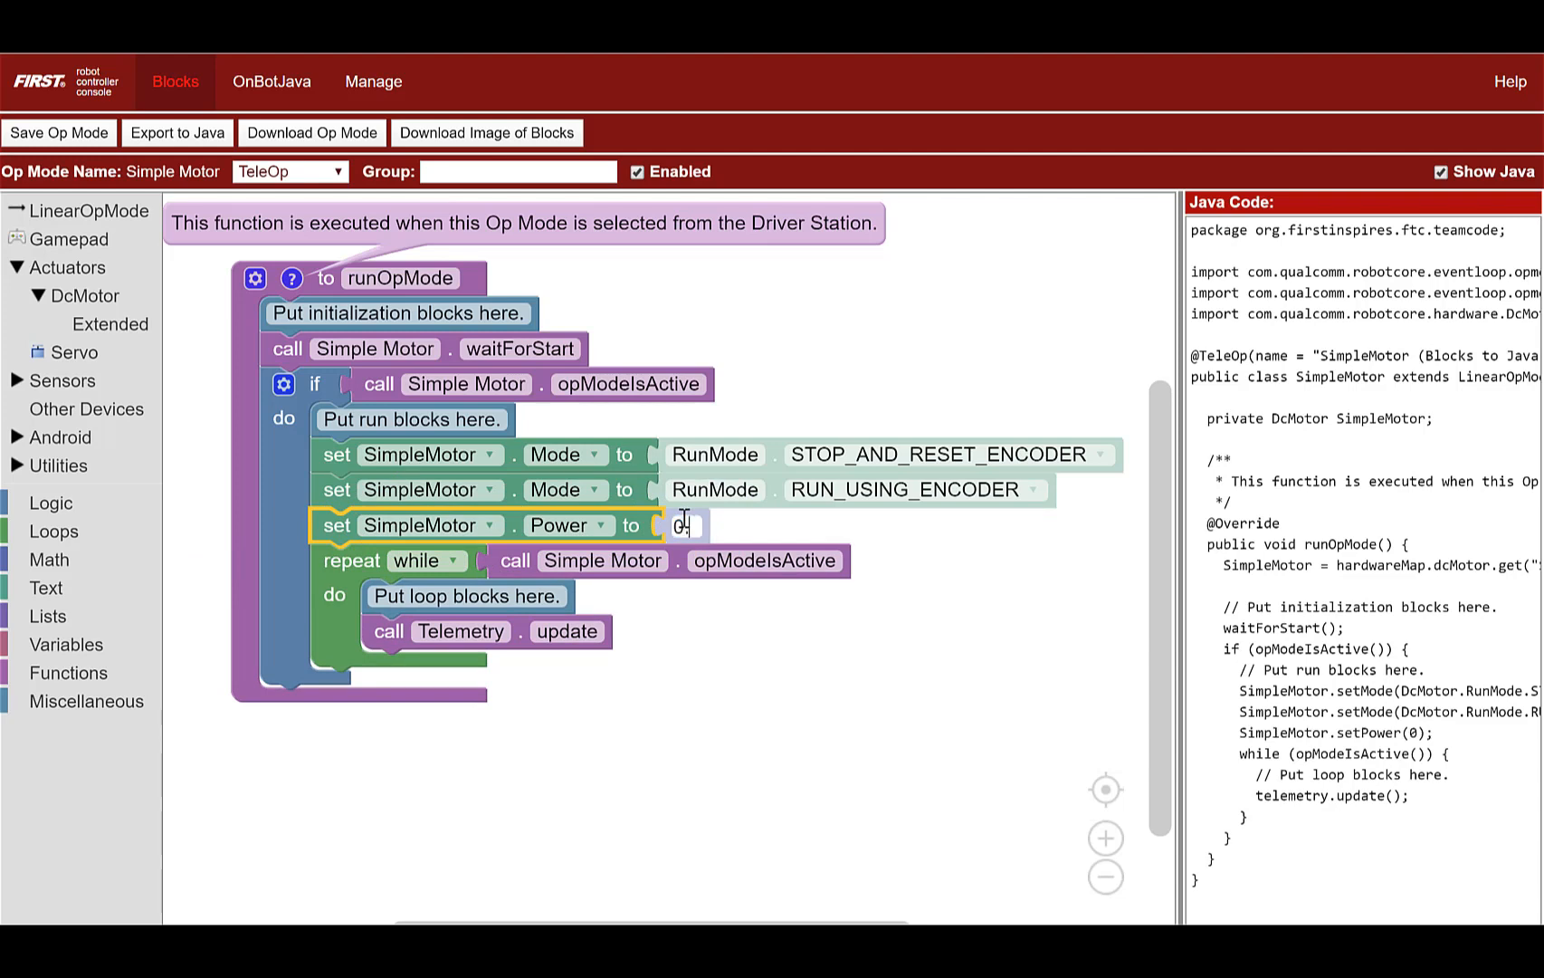
{"action": "type", "text": "0.3"}
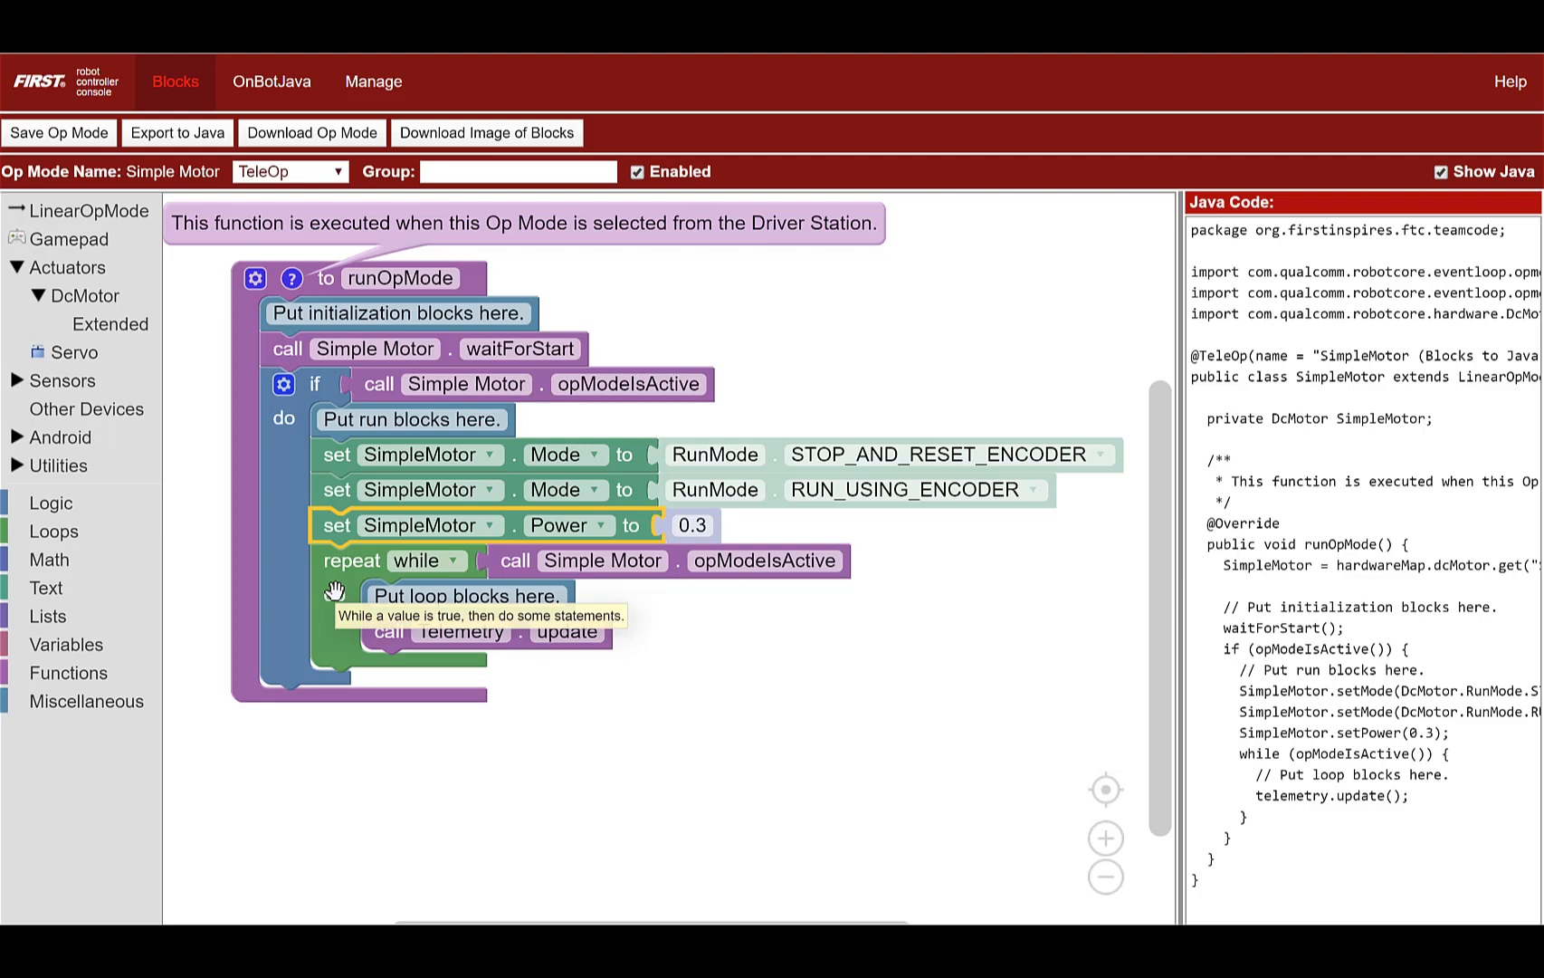
{"action": "mouse_move", "coordinate": [341, 599]}
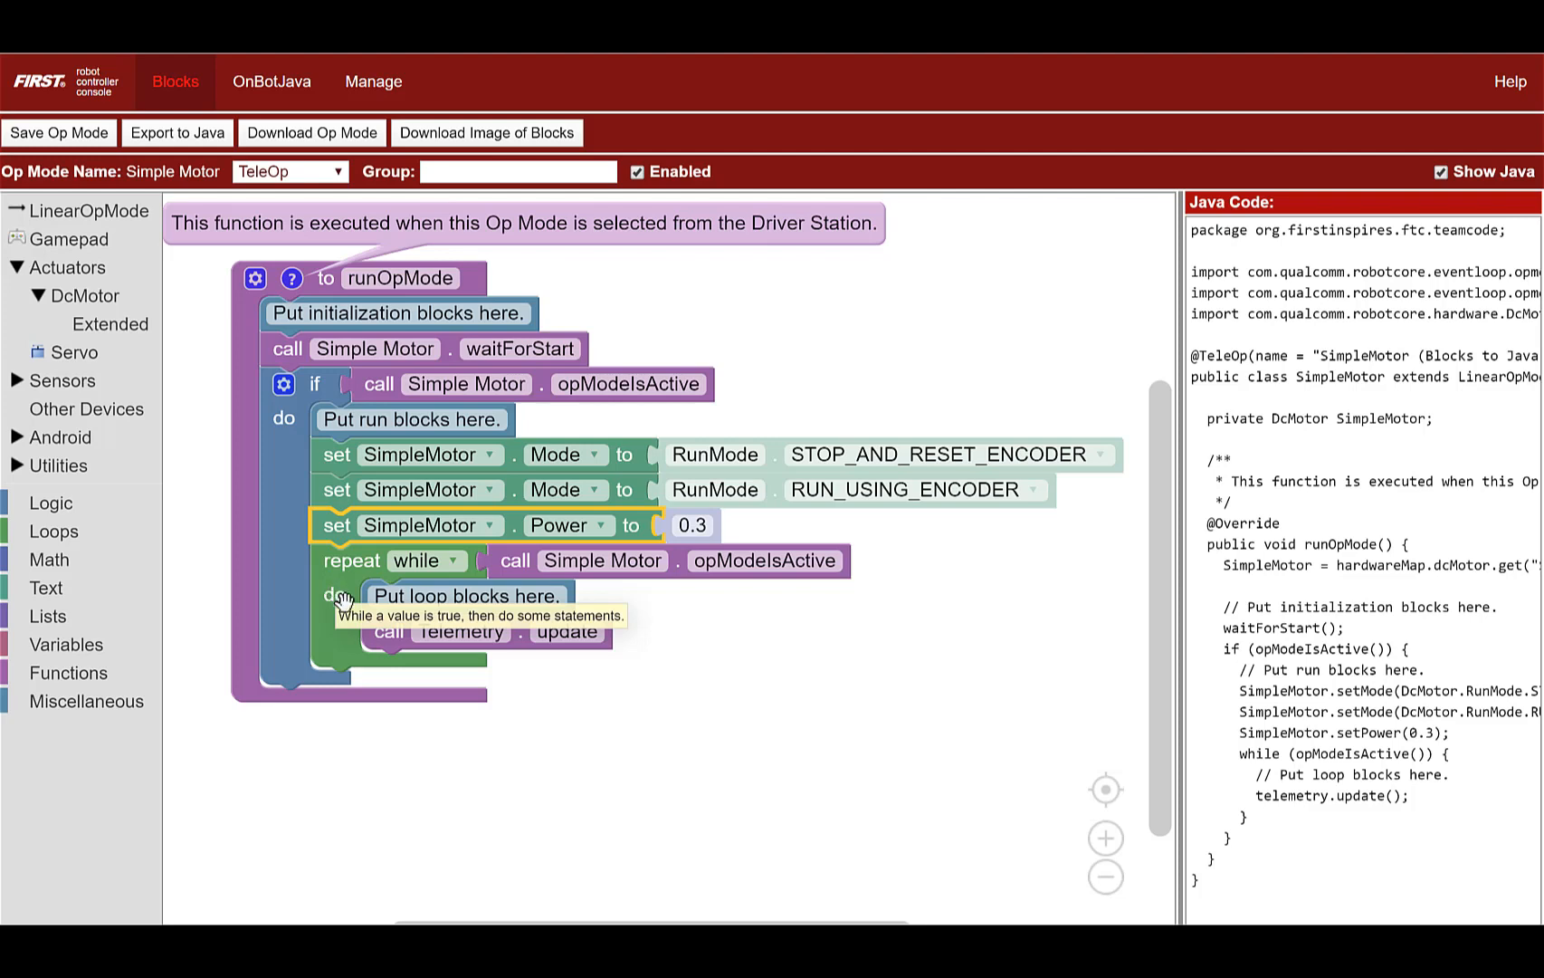
{"action": "mouse_move", "coordinate": [384, 647]}
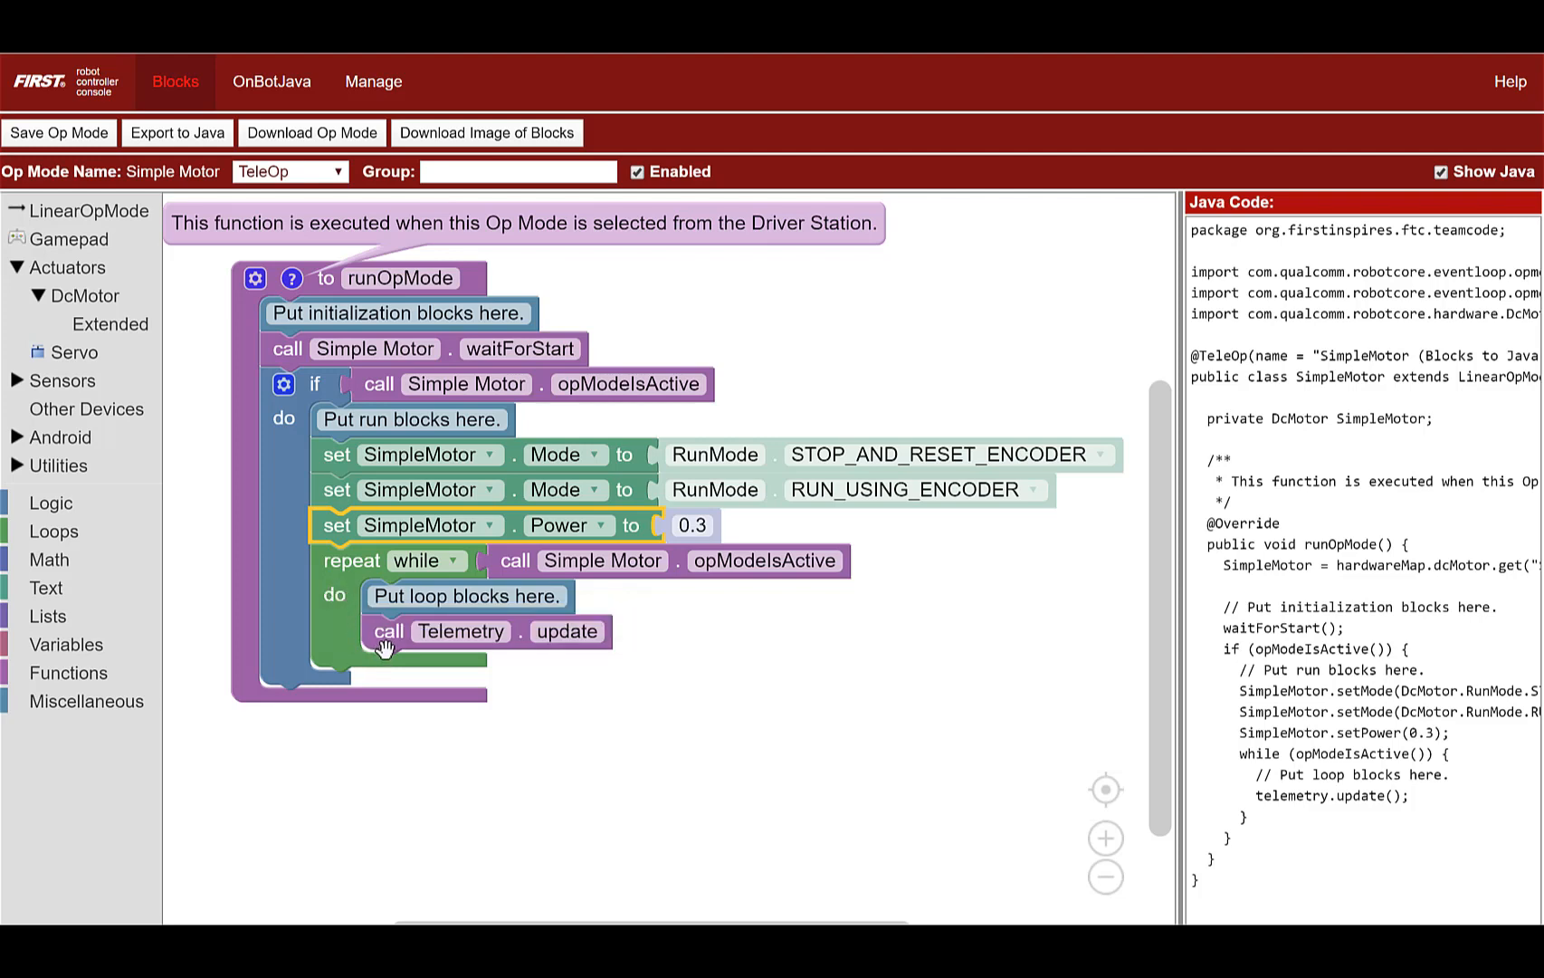
{"action": "mouse_move", "coordinate": [51, 521]}
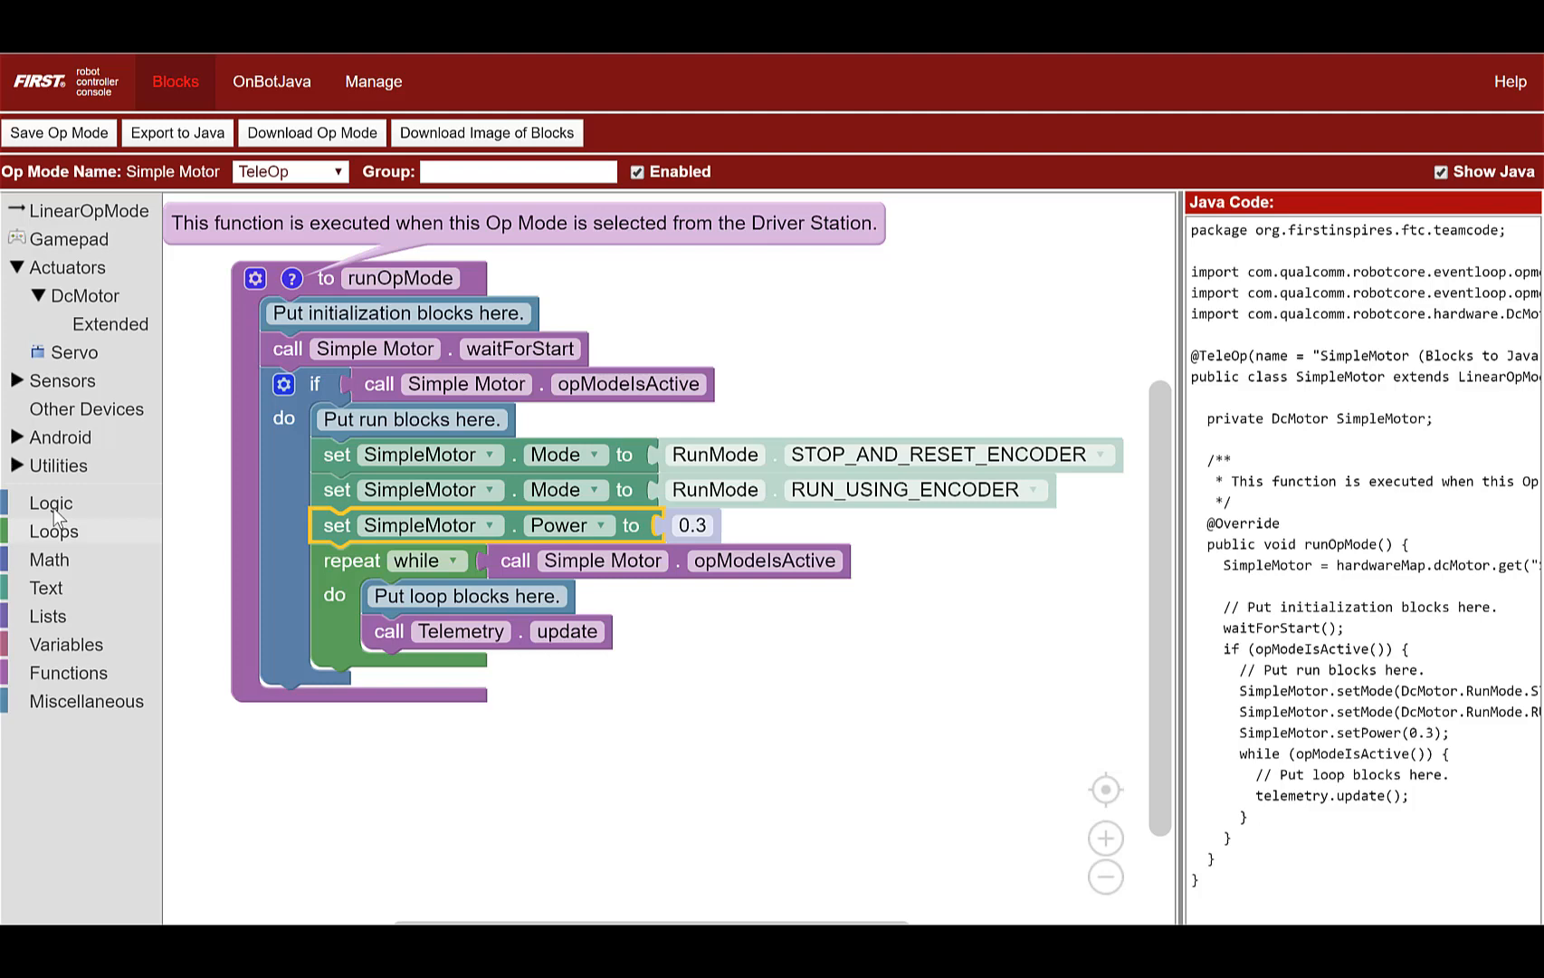
{"action": "mouse_move", "coordinate": [37, 472]}
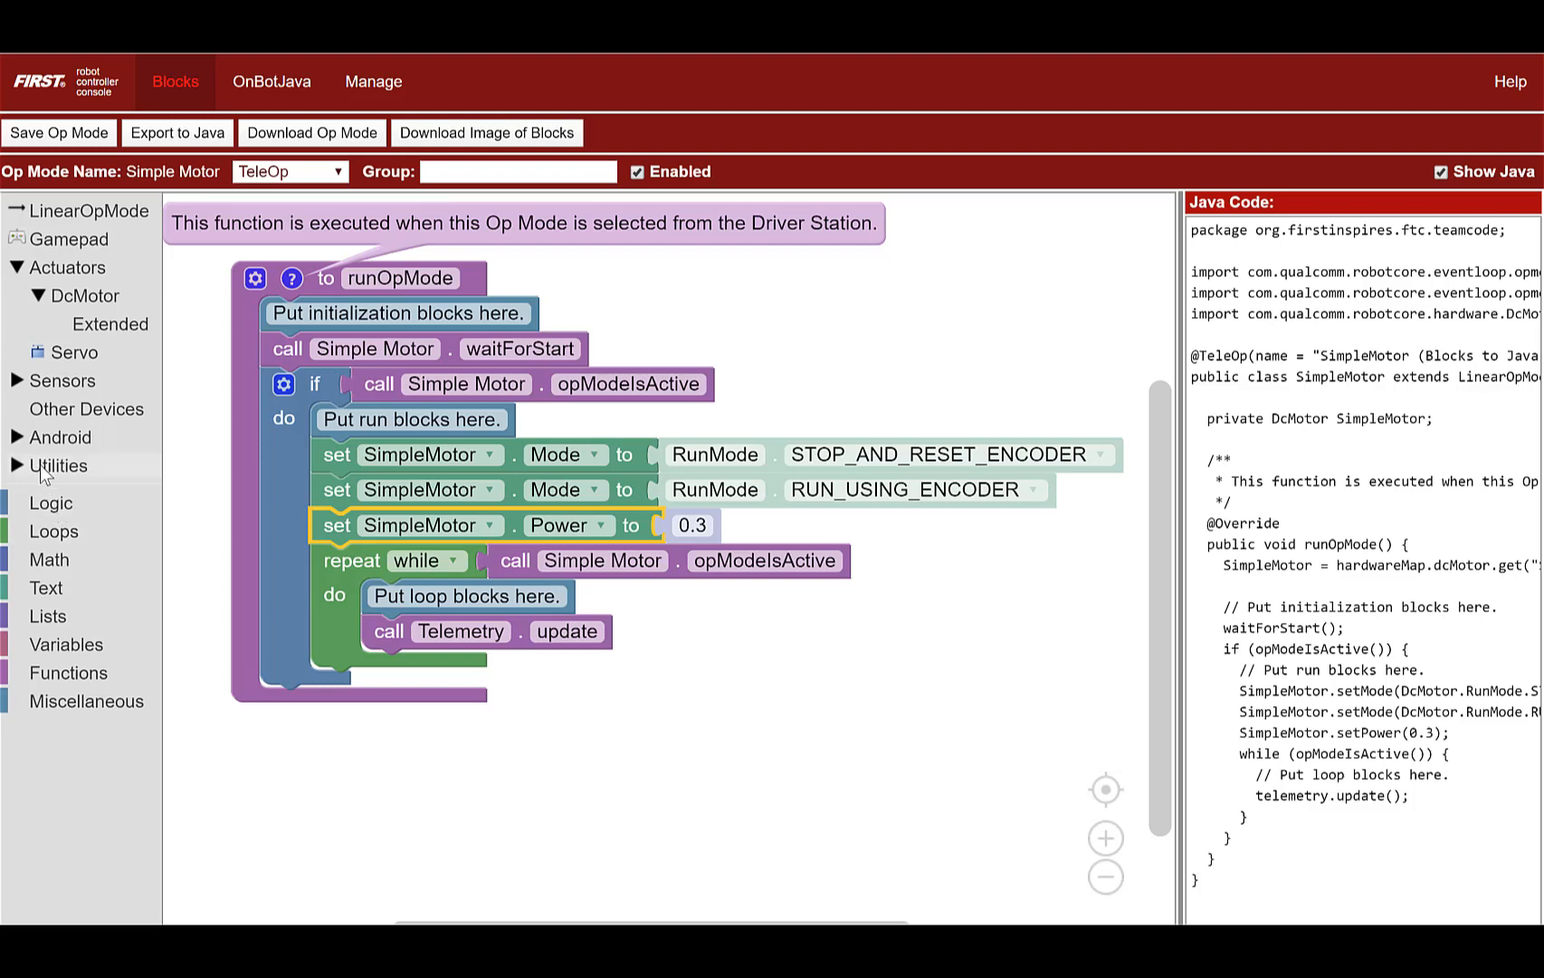
- Put a Telemetry addData block keyed 'Encoder Position' inside the loop above update
{"action": "left_click", "coordinate": [57, 465]}
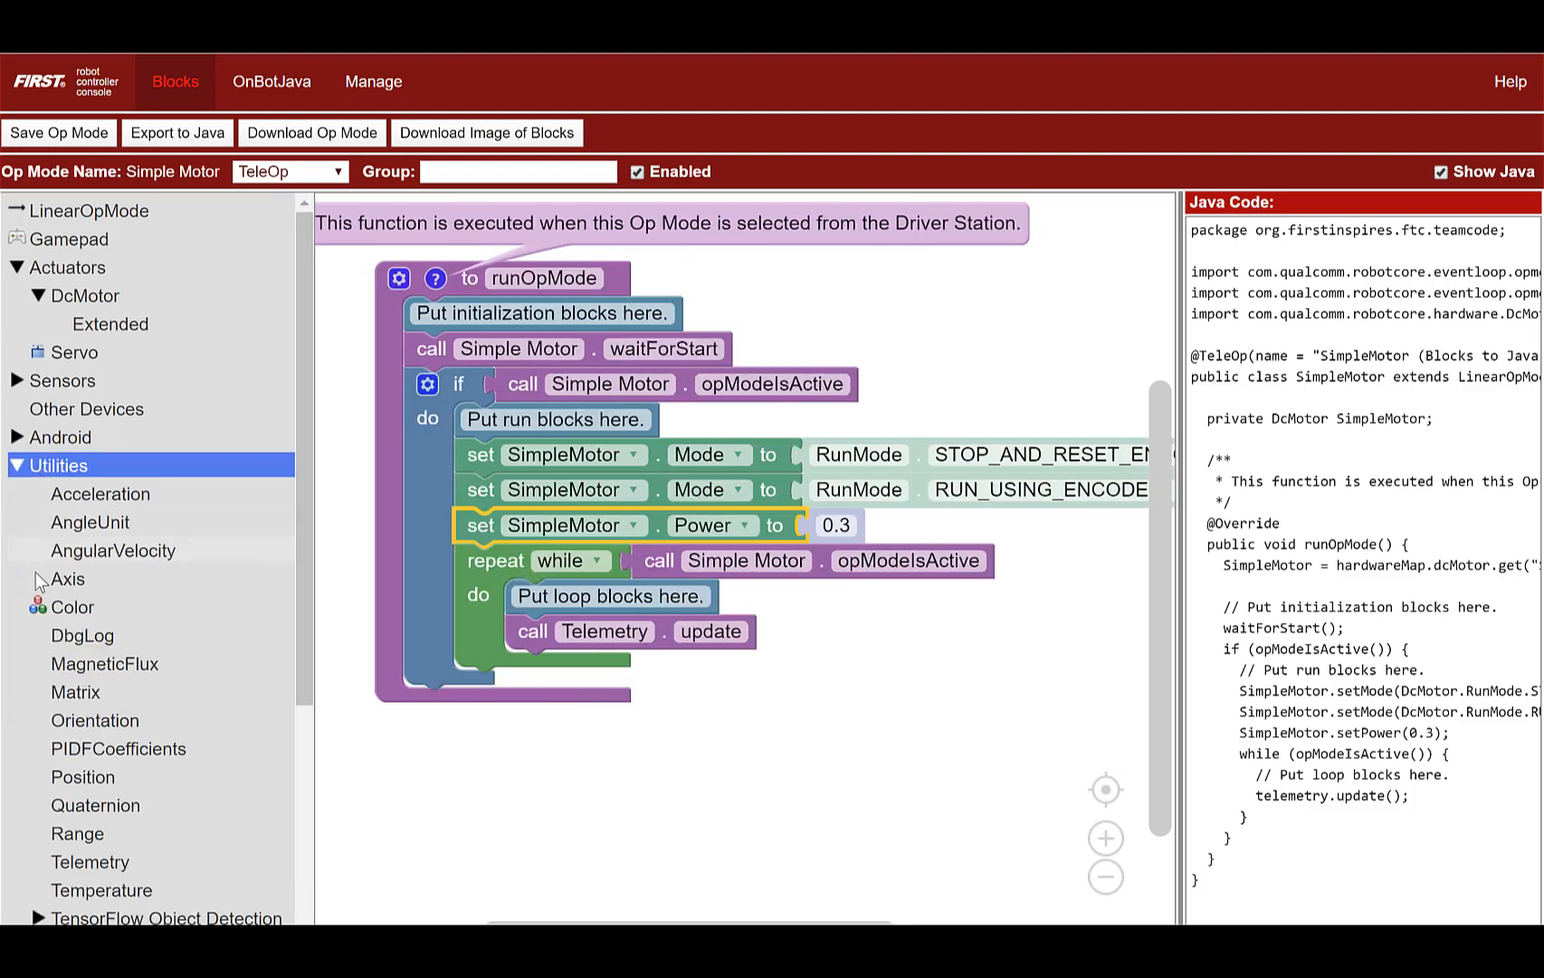
{"action": "left_click", "coordinate": [90, 862]}
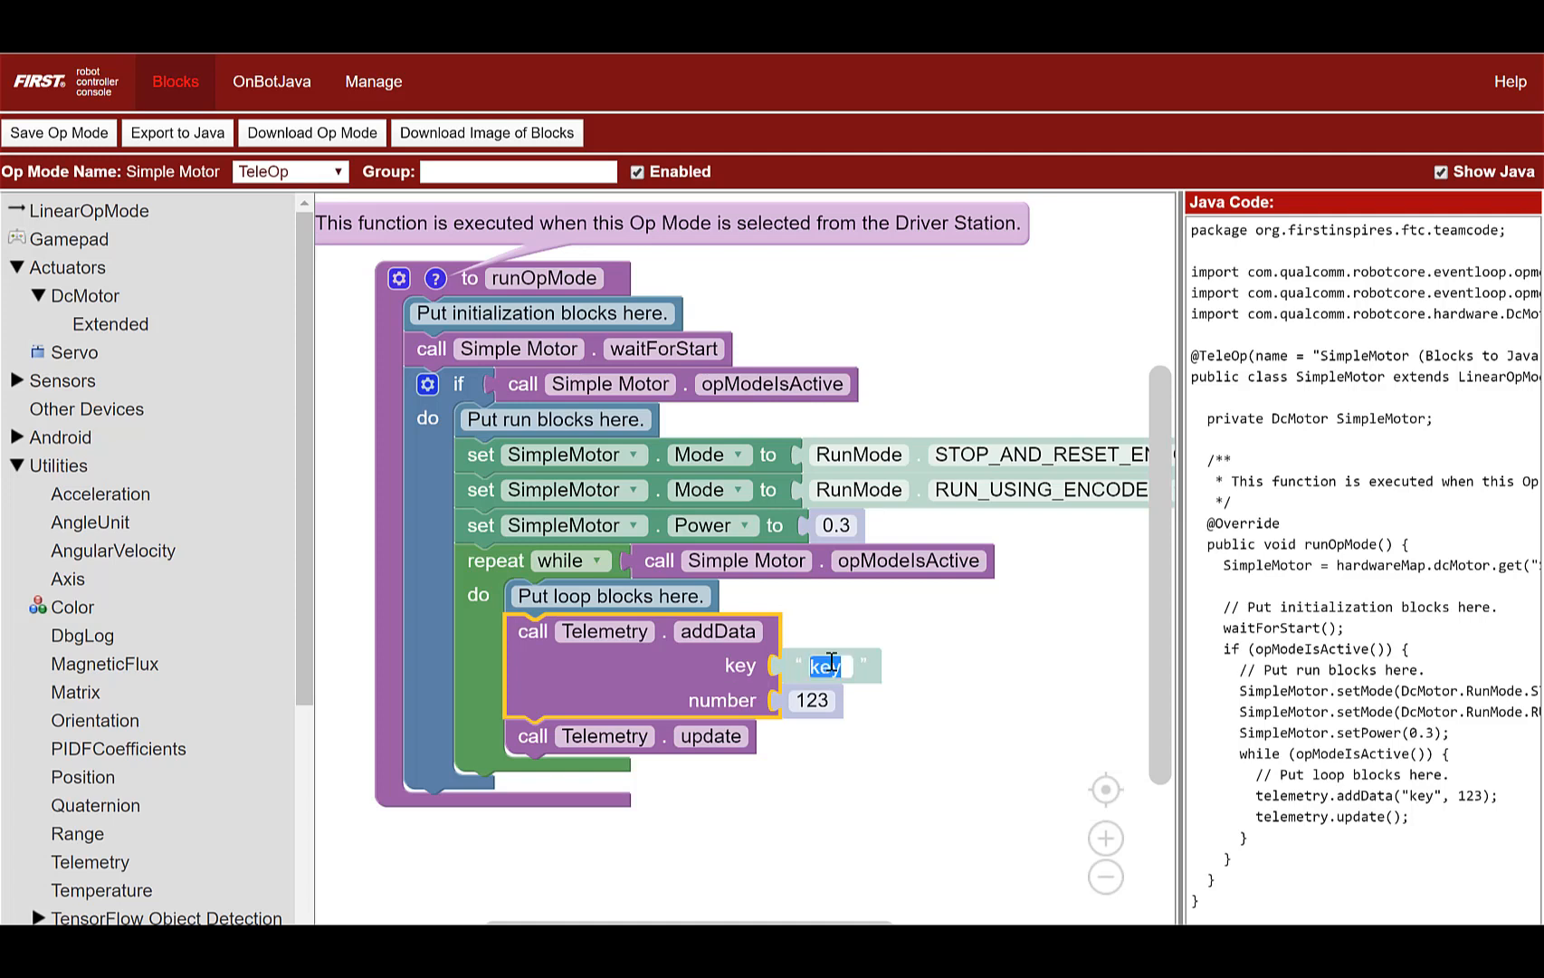
{"action": "type", "text": "Encoder"}
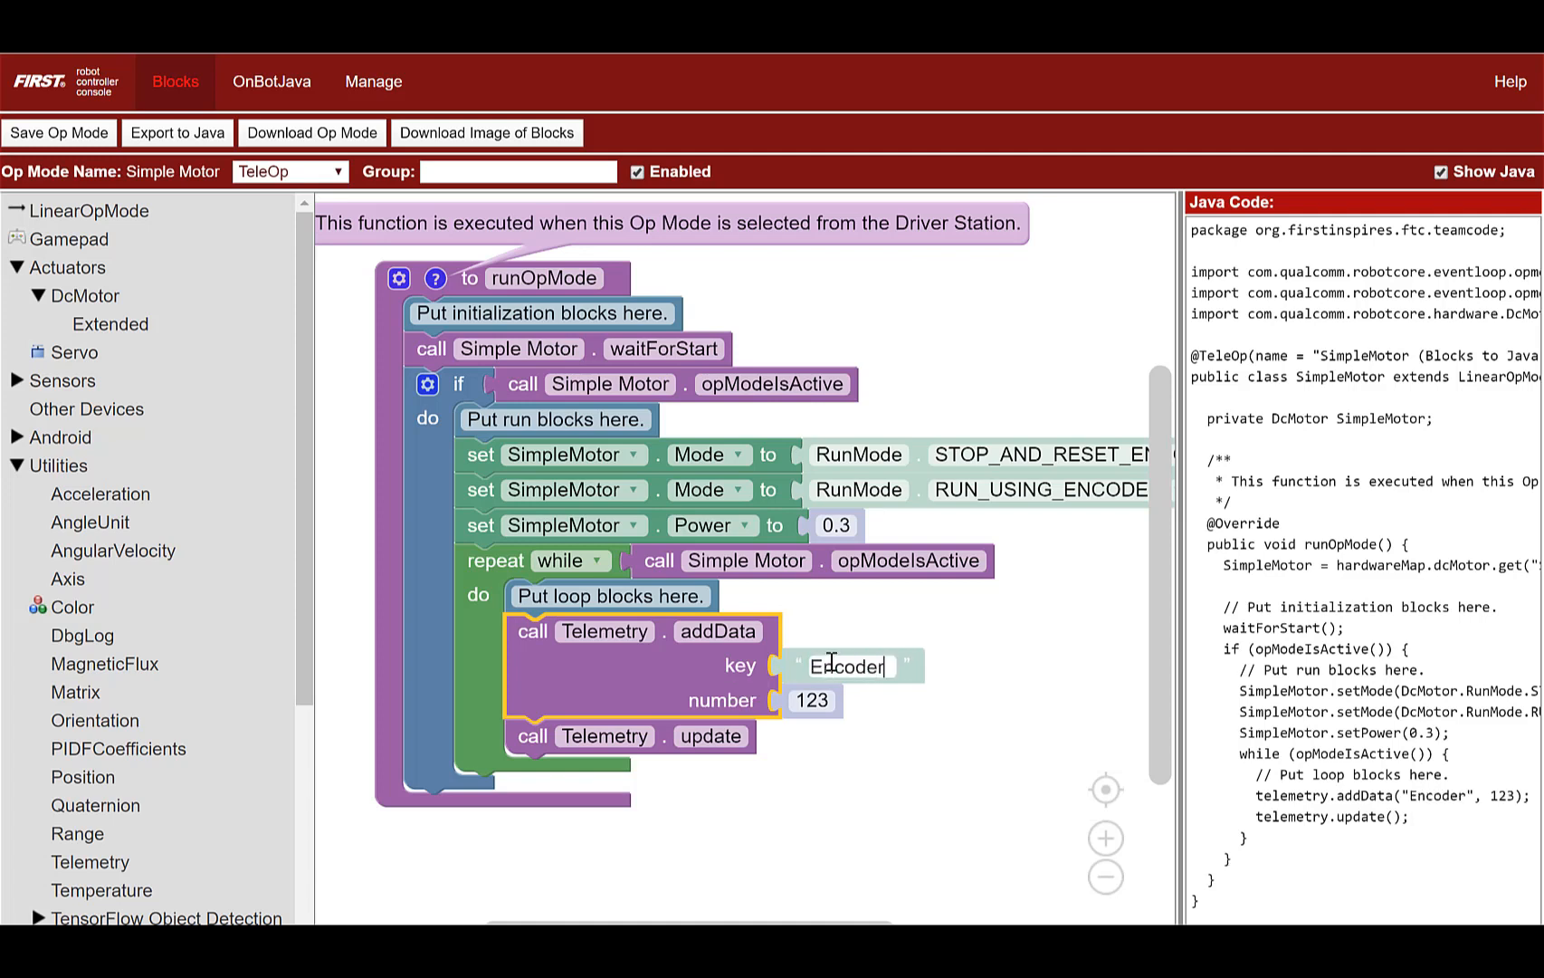
{"action": "type", "text": "Position"}
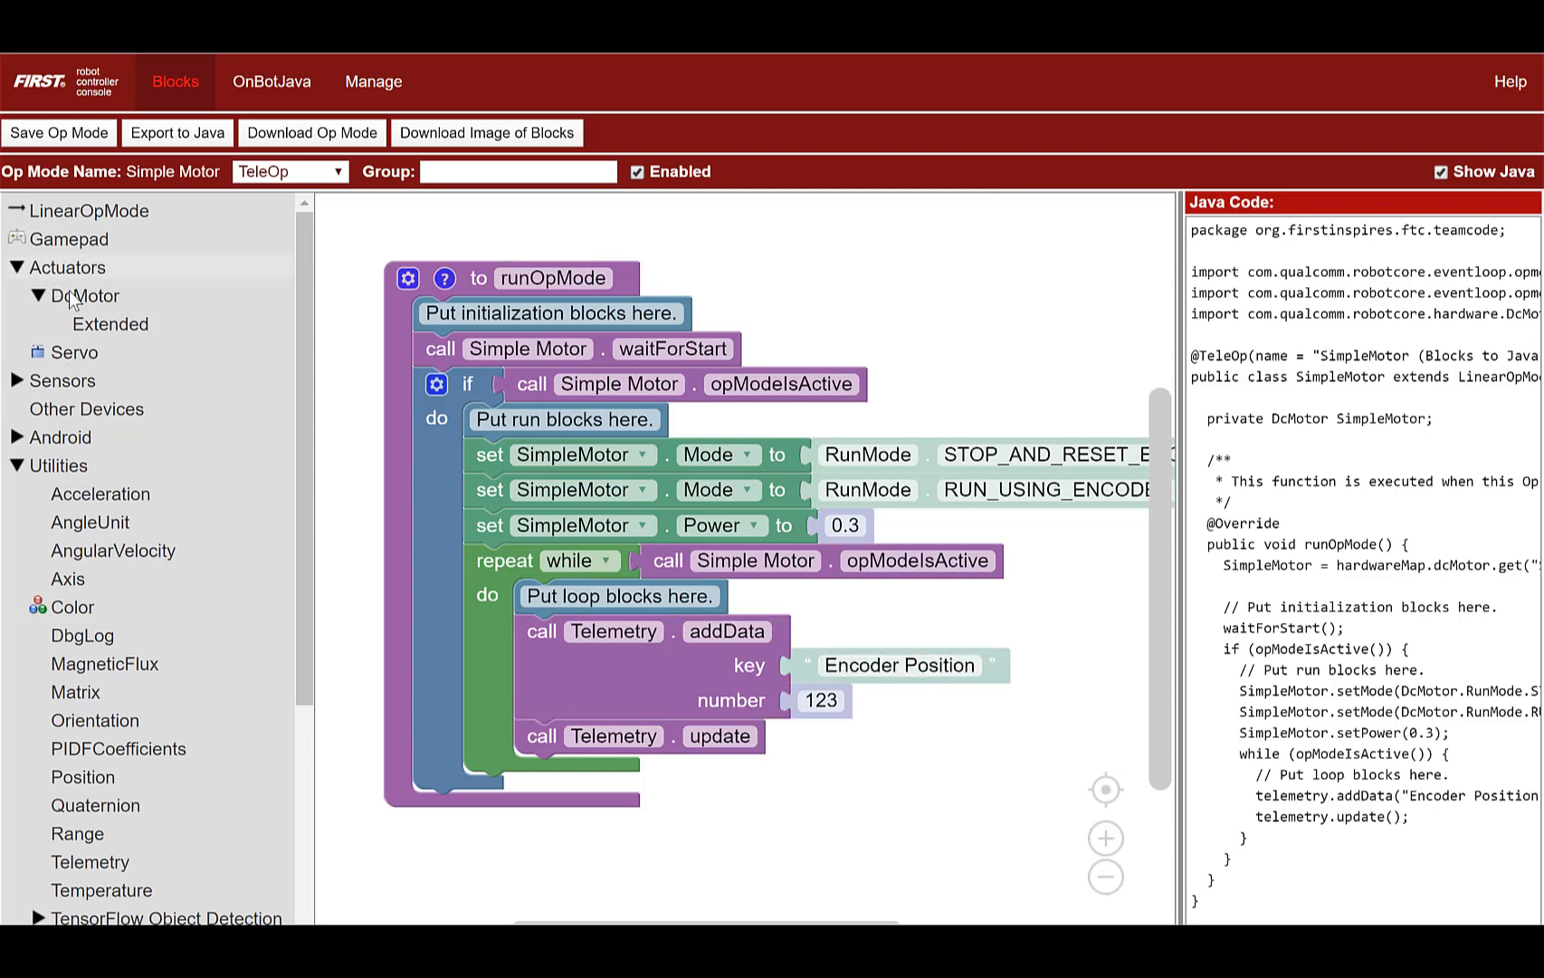
- Feed SimpleMotor CurrentPosition into the addData number socket and save the op mode
{"action": "left_click", "coordinate": [78, 296]}
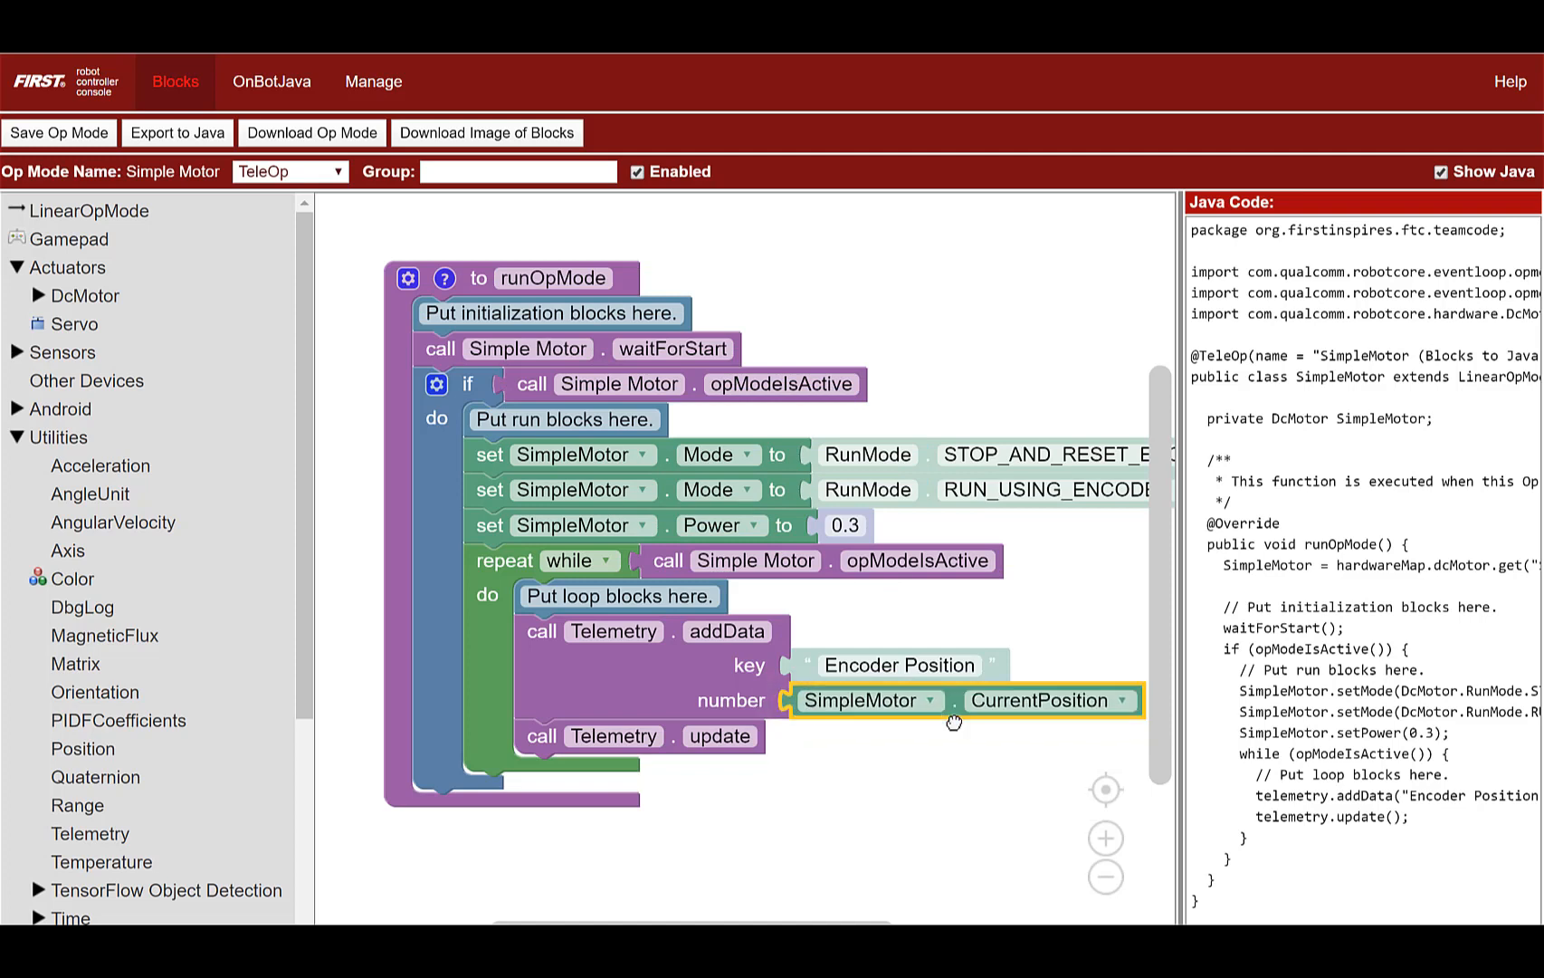
{"action": "mouse_move", "coordinate": [961, 736]}
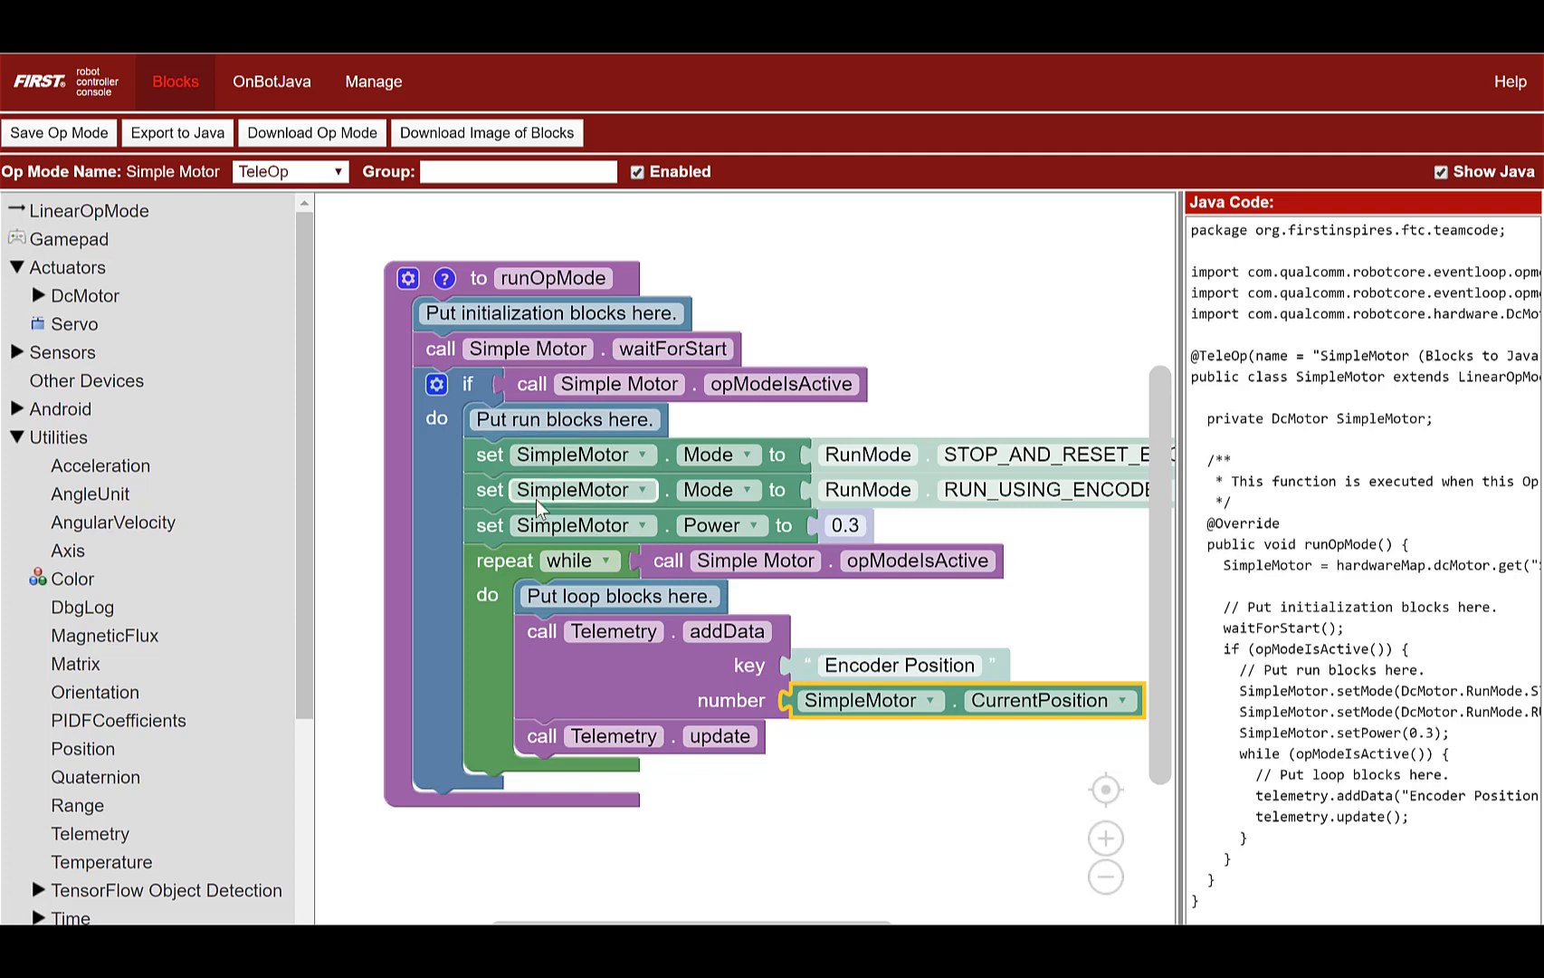
{"action": "mouse_move", "coordinate": [708, 644]}
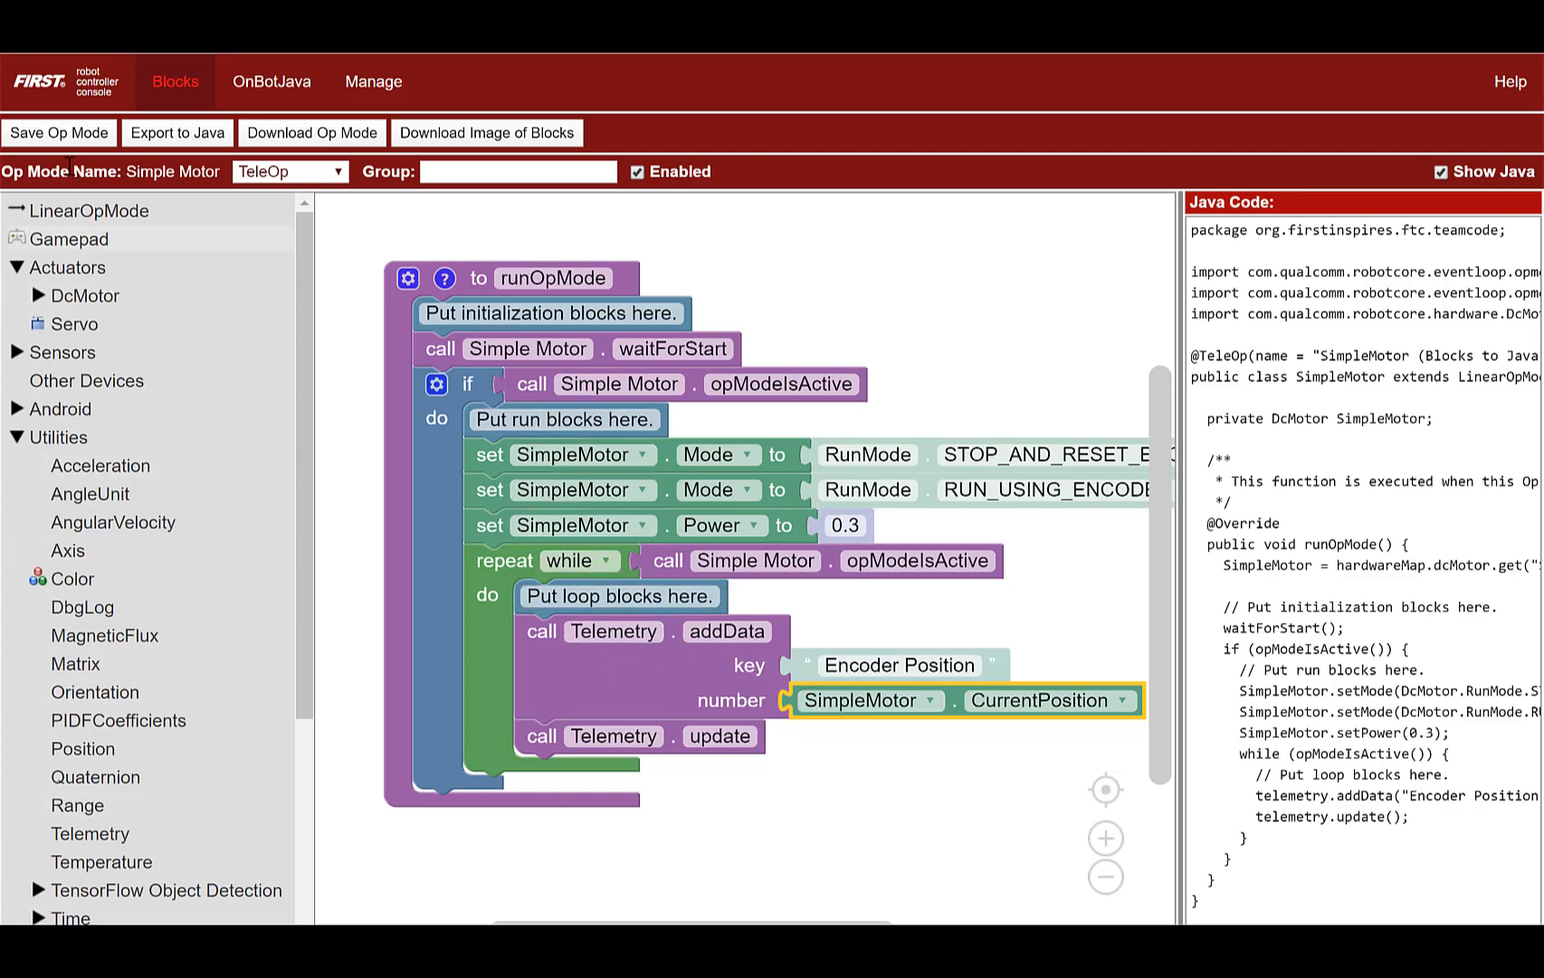
{"action": "left_click", "coordinate": [58, 133]}
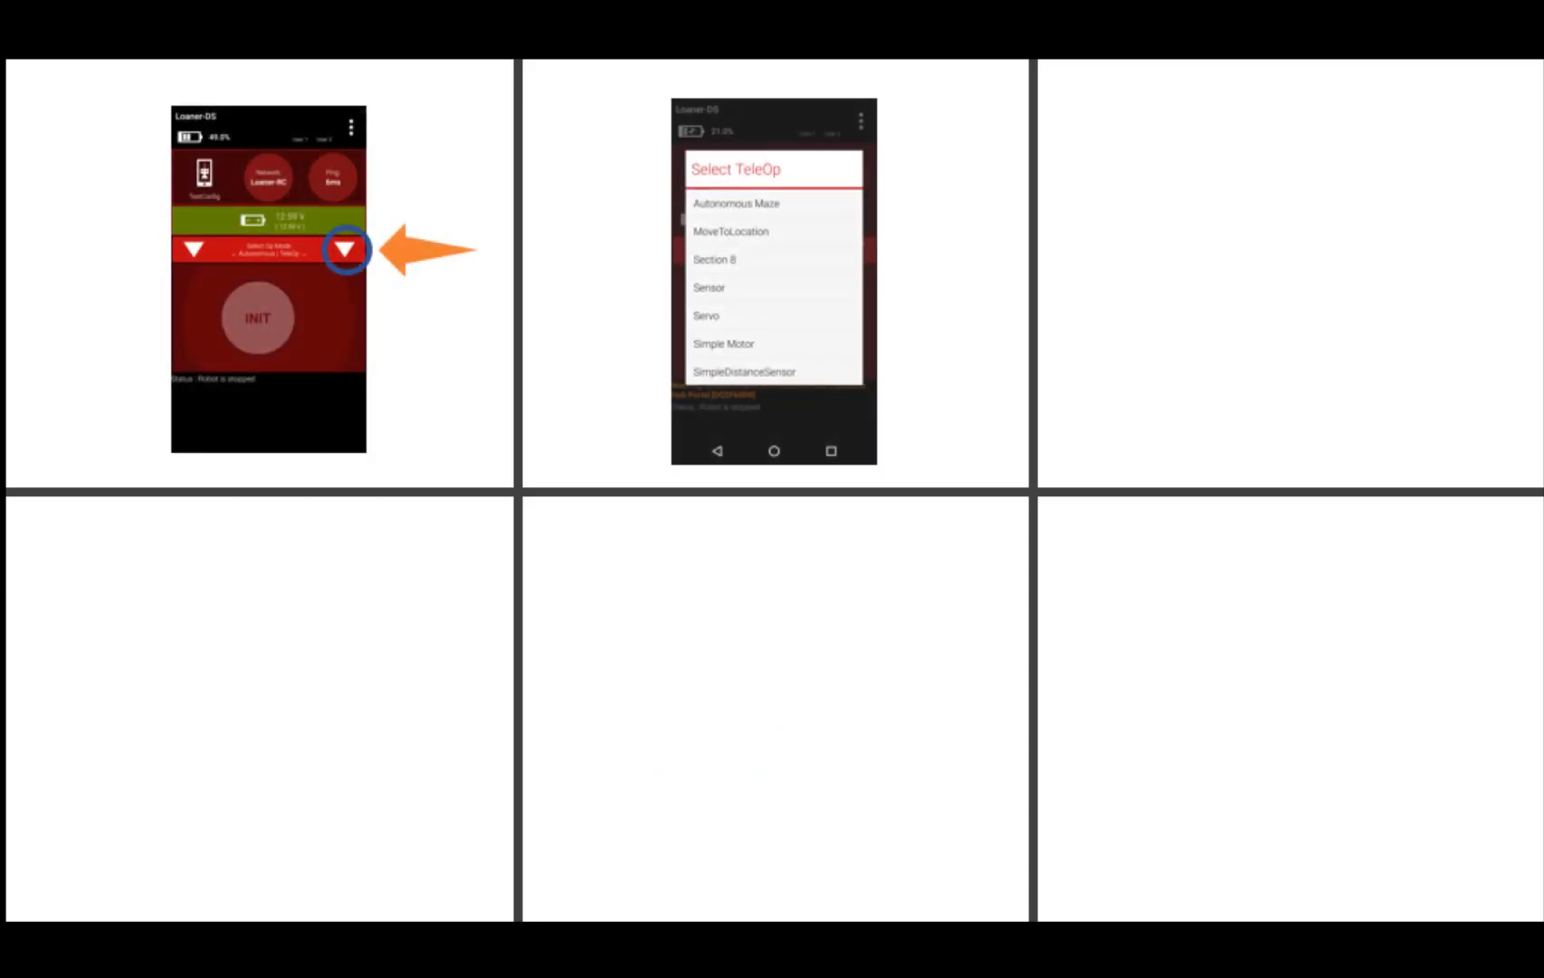
- Step through the Driver Station slides for selecting, initialising, starting and stopping Simple Motor
{"action": "left_click", "coordinate": [725, 344]}
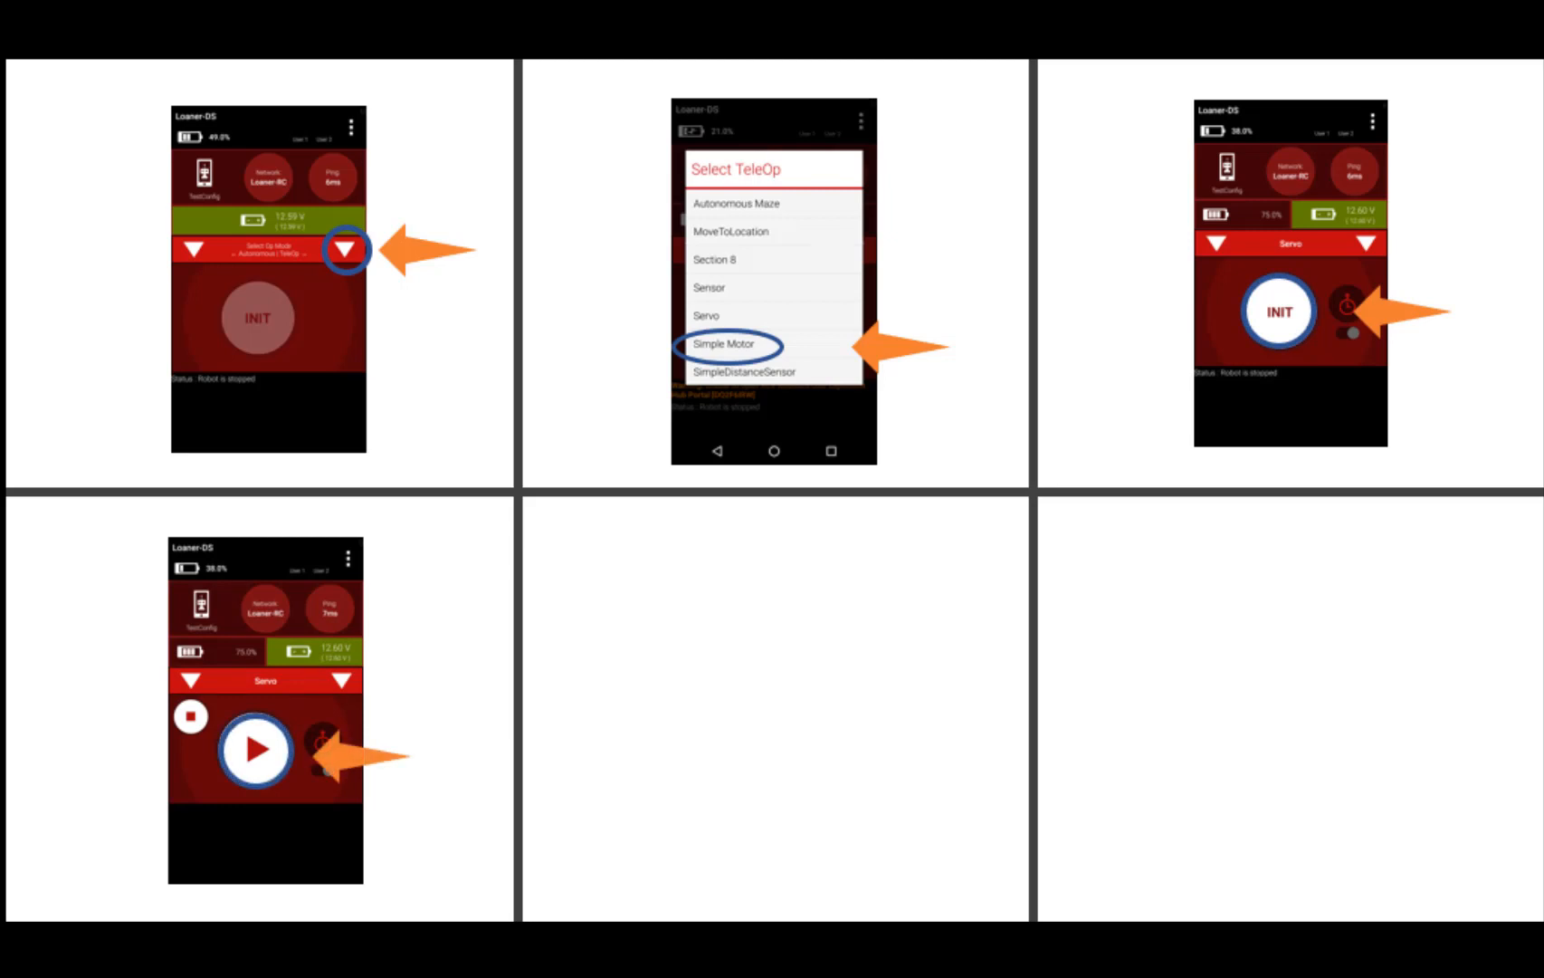
{"action": "left_click", "coordinate": [257, 750]}
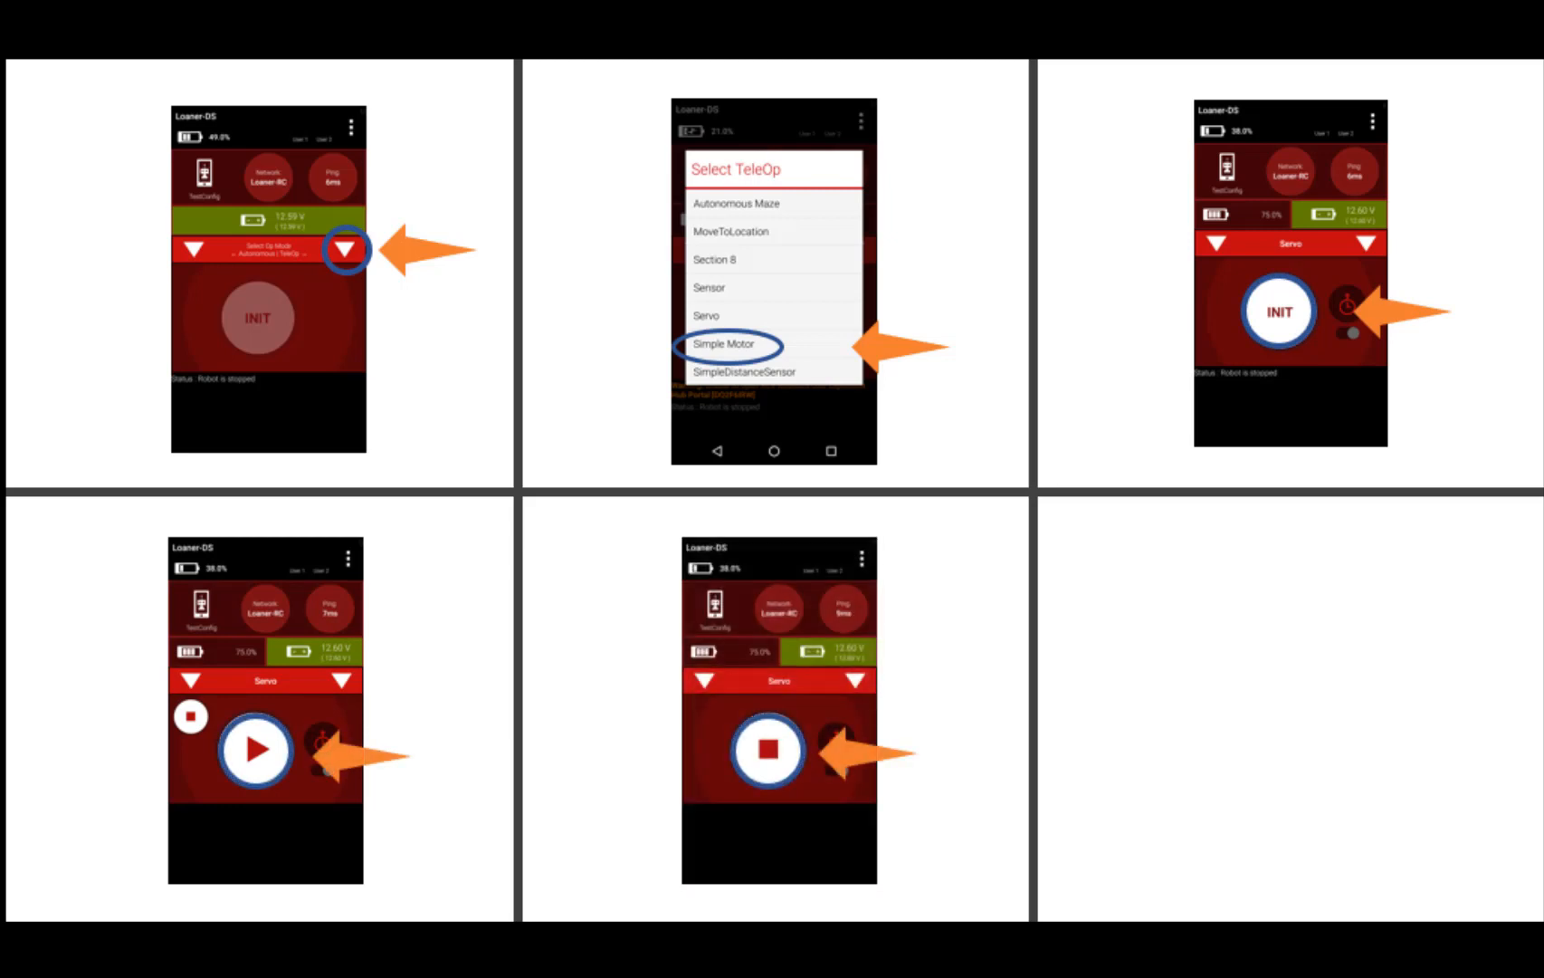